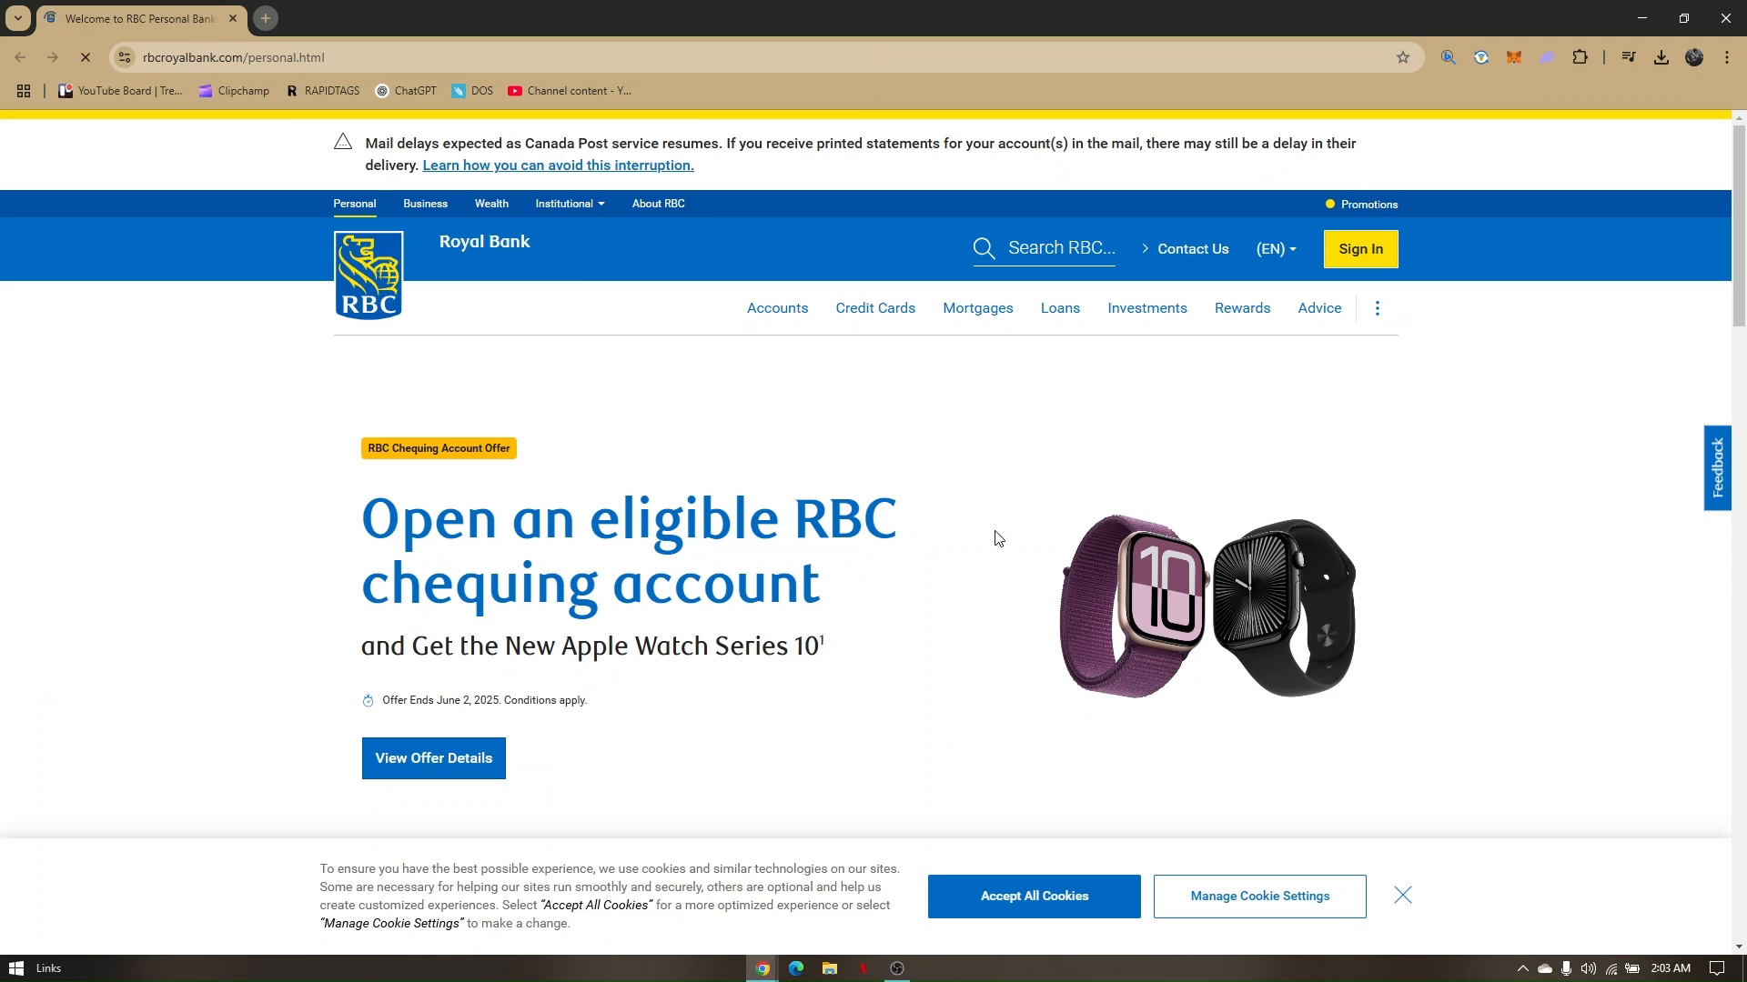
{"action": "scroll", "scroll_direction": "down", "scroll_amount": 3}
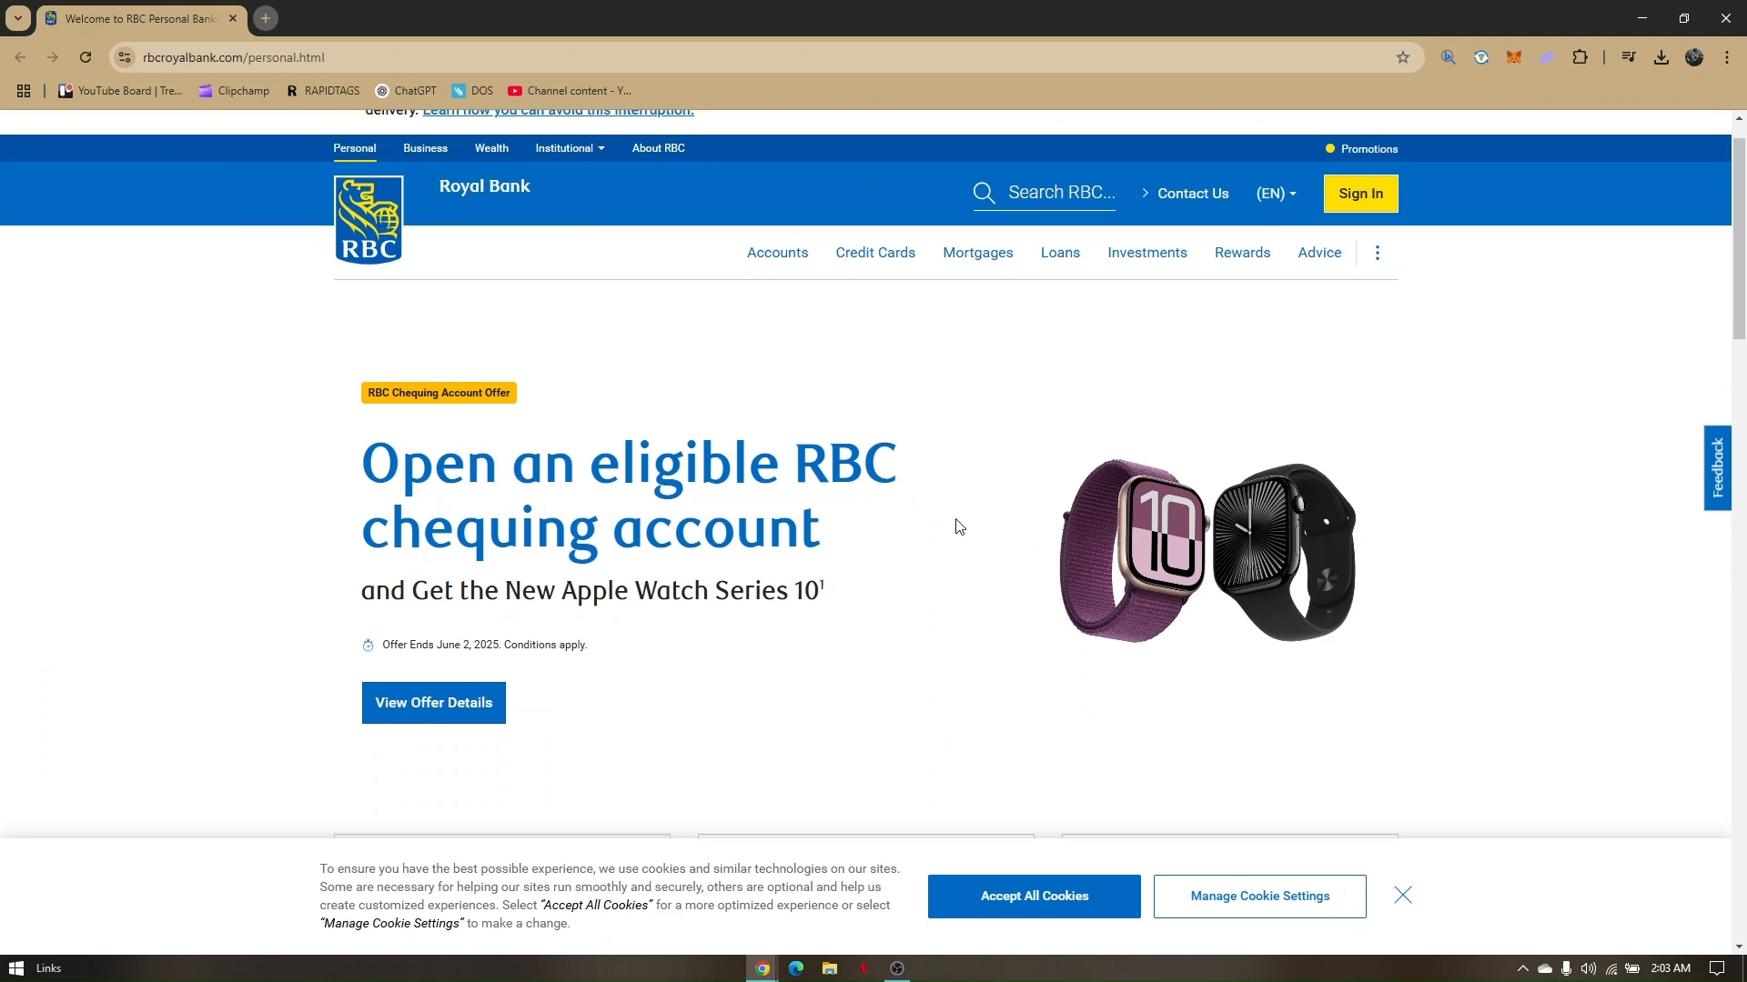
{"action": "scroll", "scroll_direction": "down", "scroll_amount": 3}
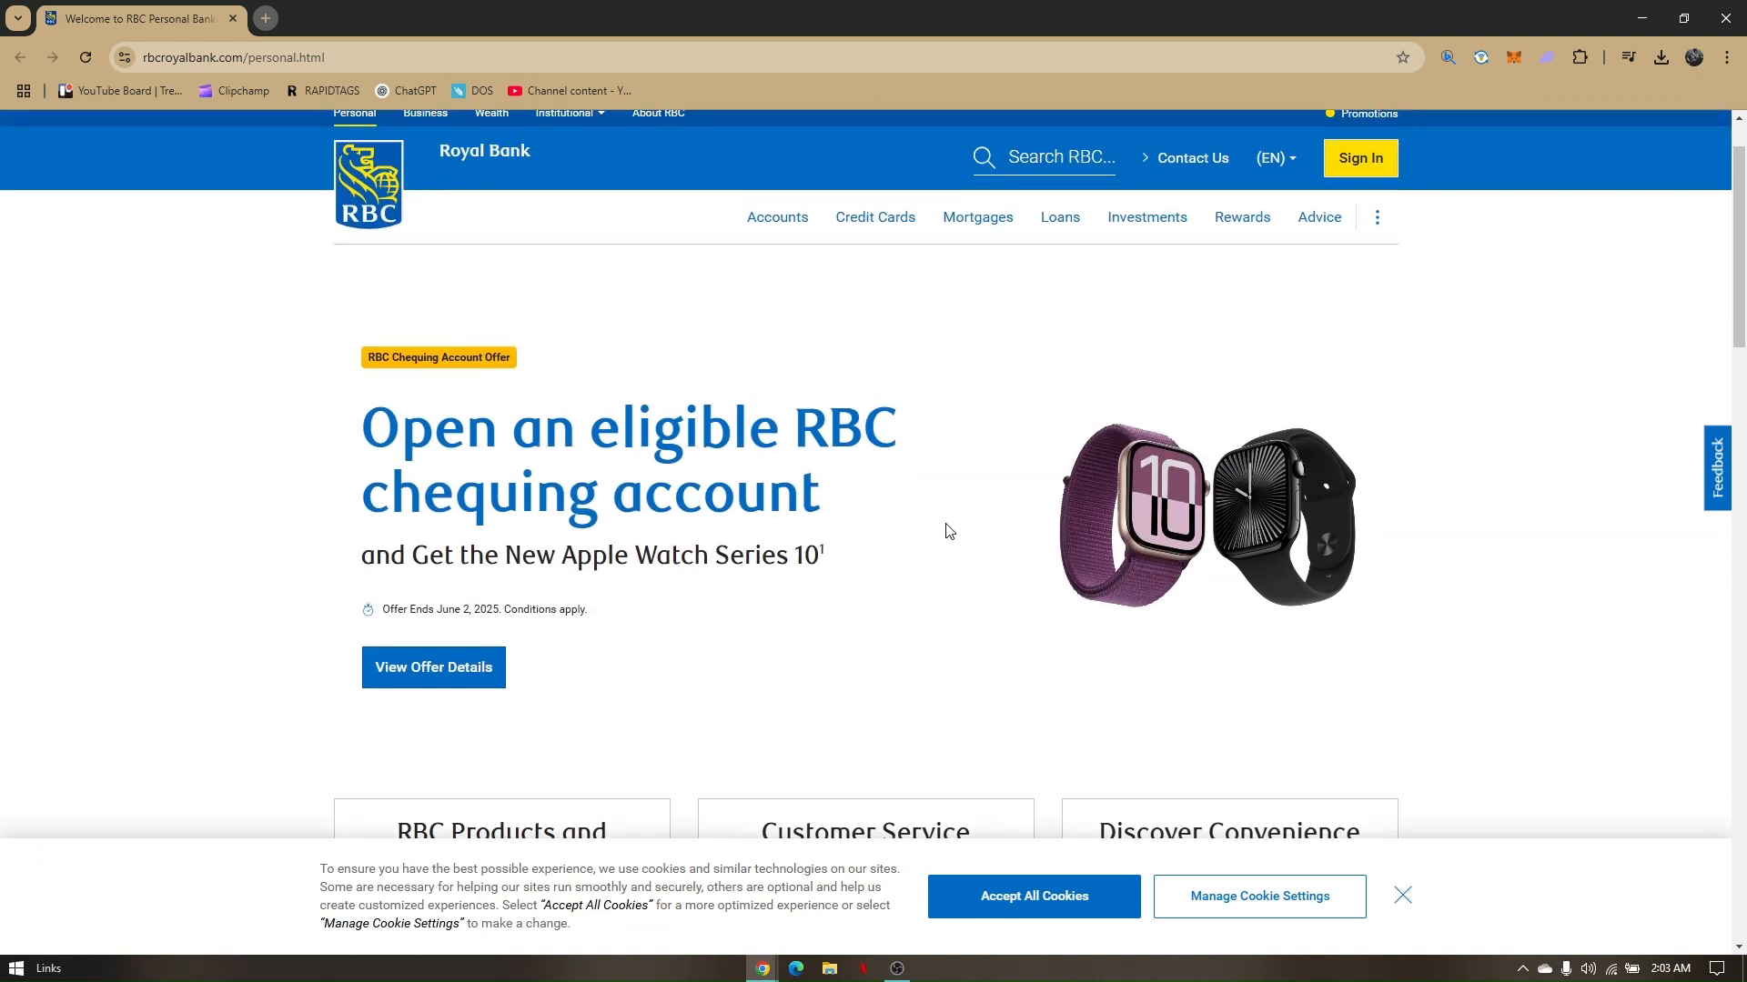
{"action": "scroll", "scroll_direction": "down", "scroll_amount": 3}
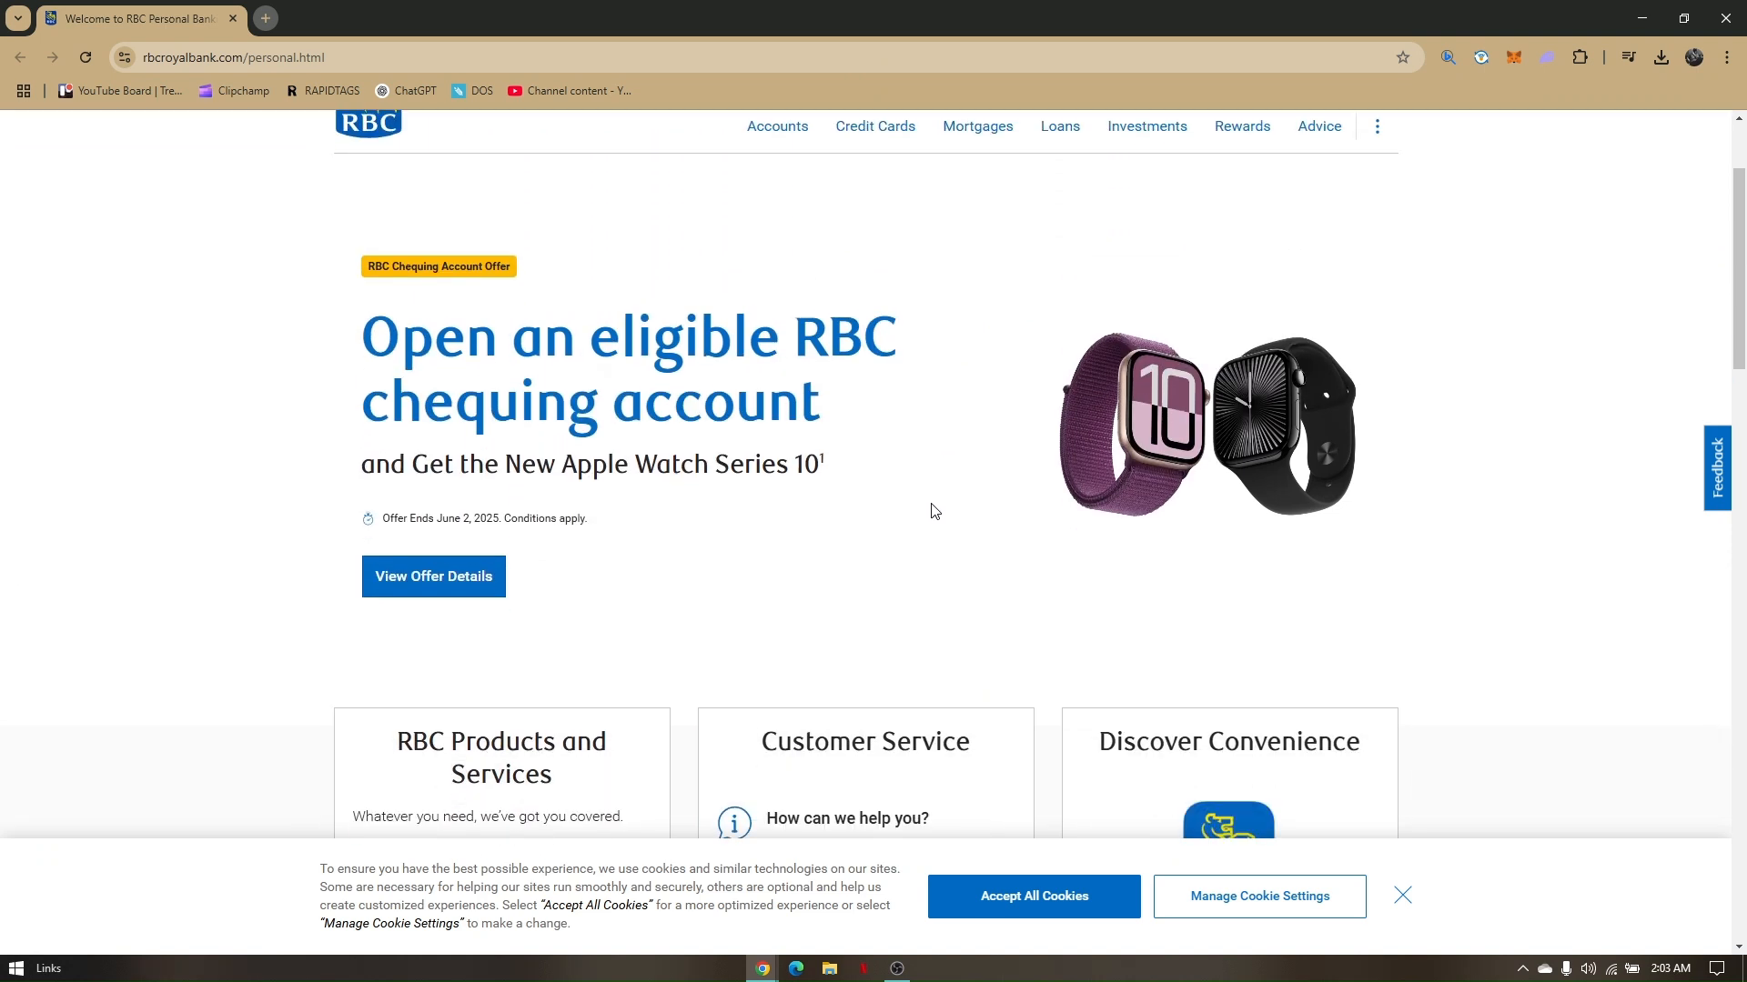
{"action": "scroll", "scroll_direction": "down", "scroll_amount": 3}
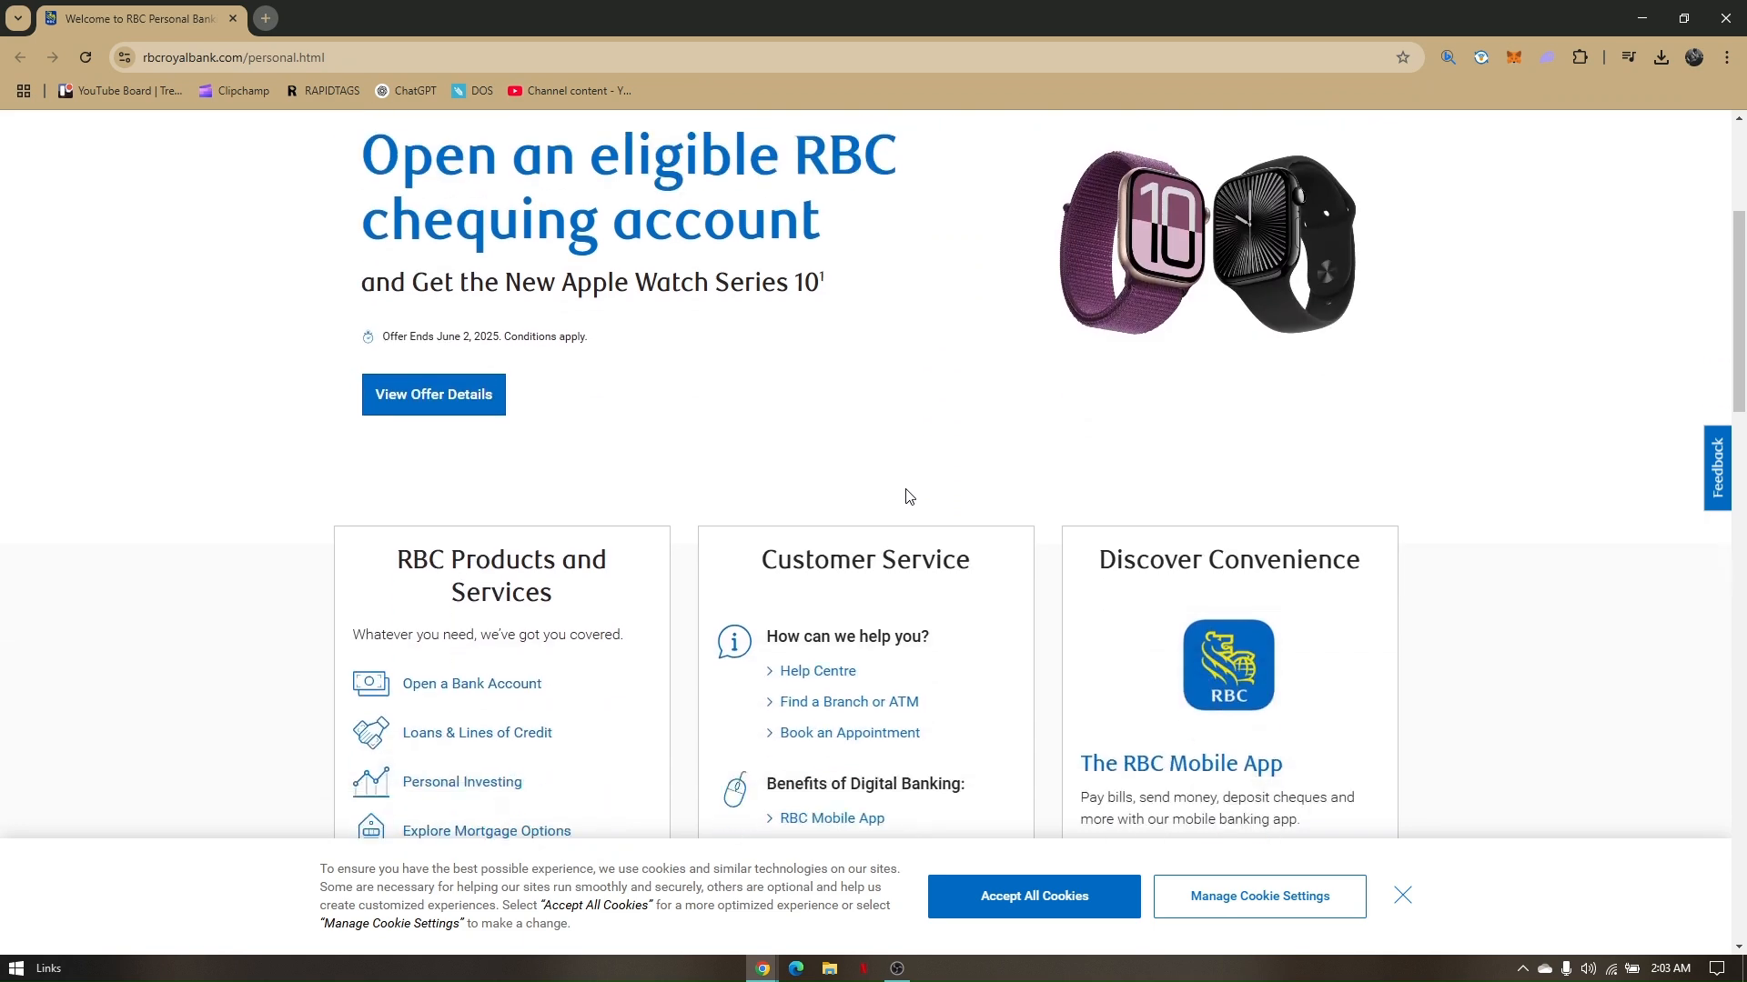
{"action": "scroll", "scroll_direction": "down", "scroll_amount": 3}
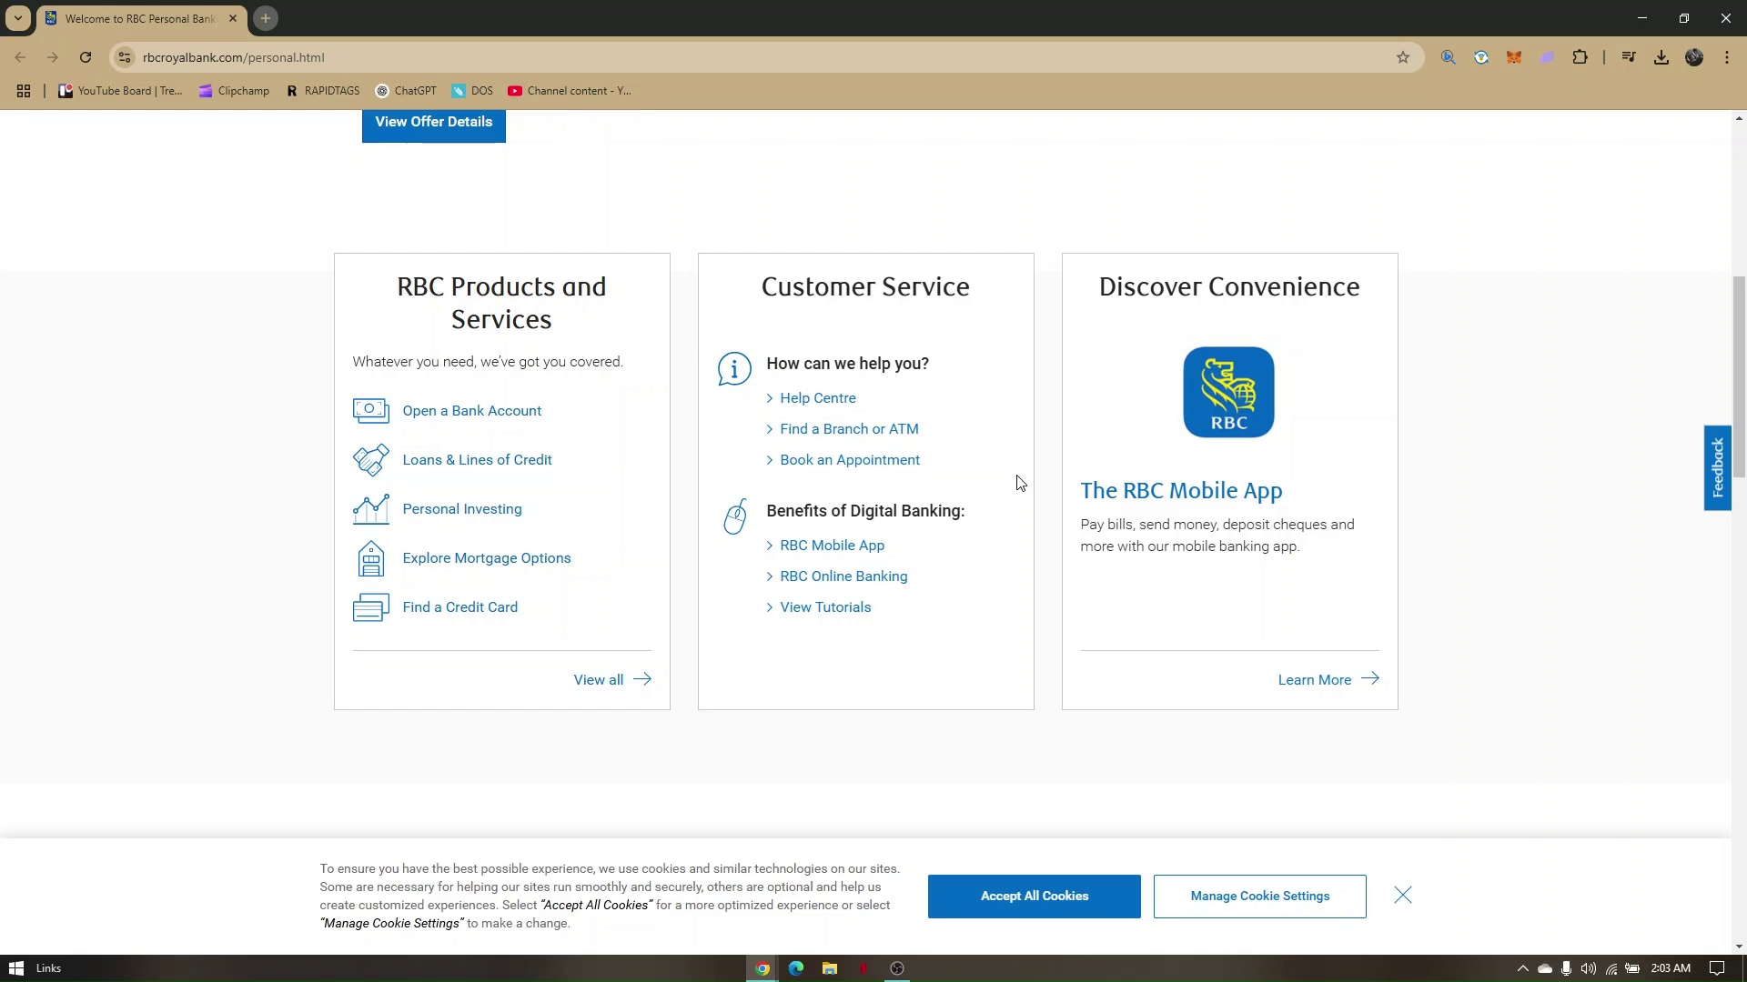
{"action": "scroll", "scroll_direction": "down", "scroll_amount": 3}
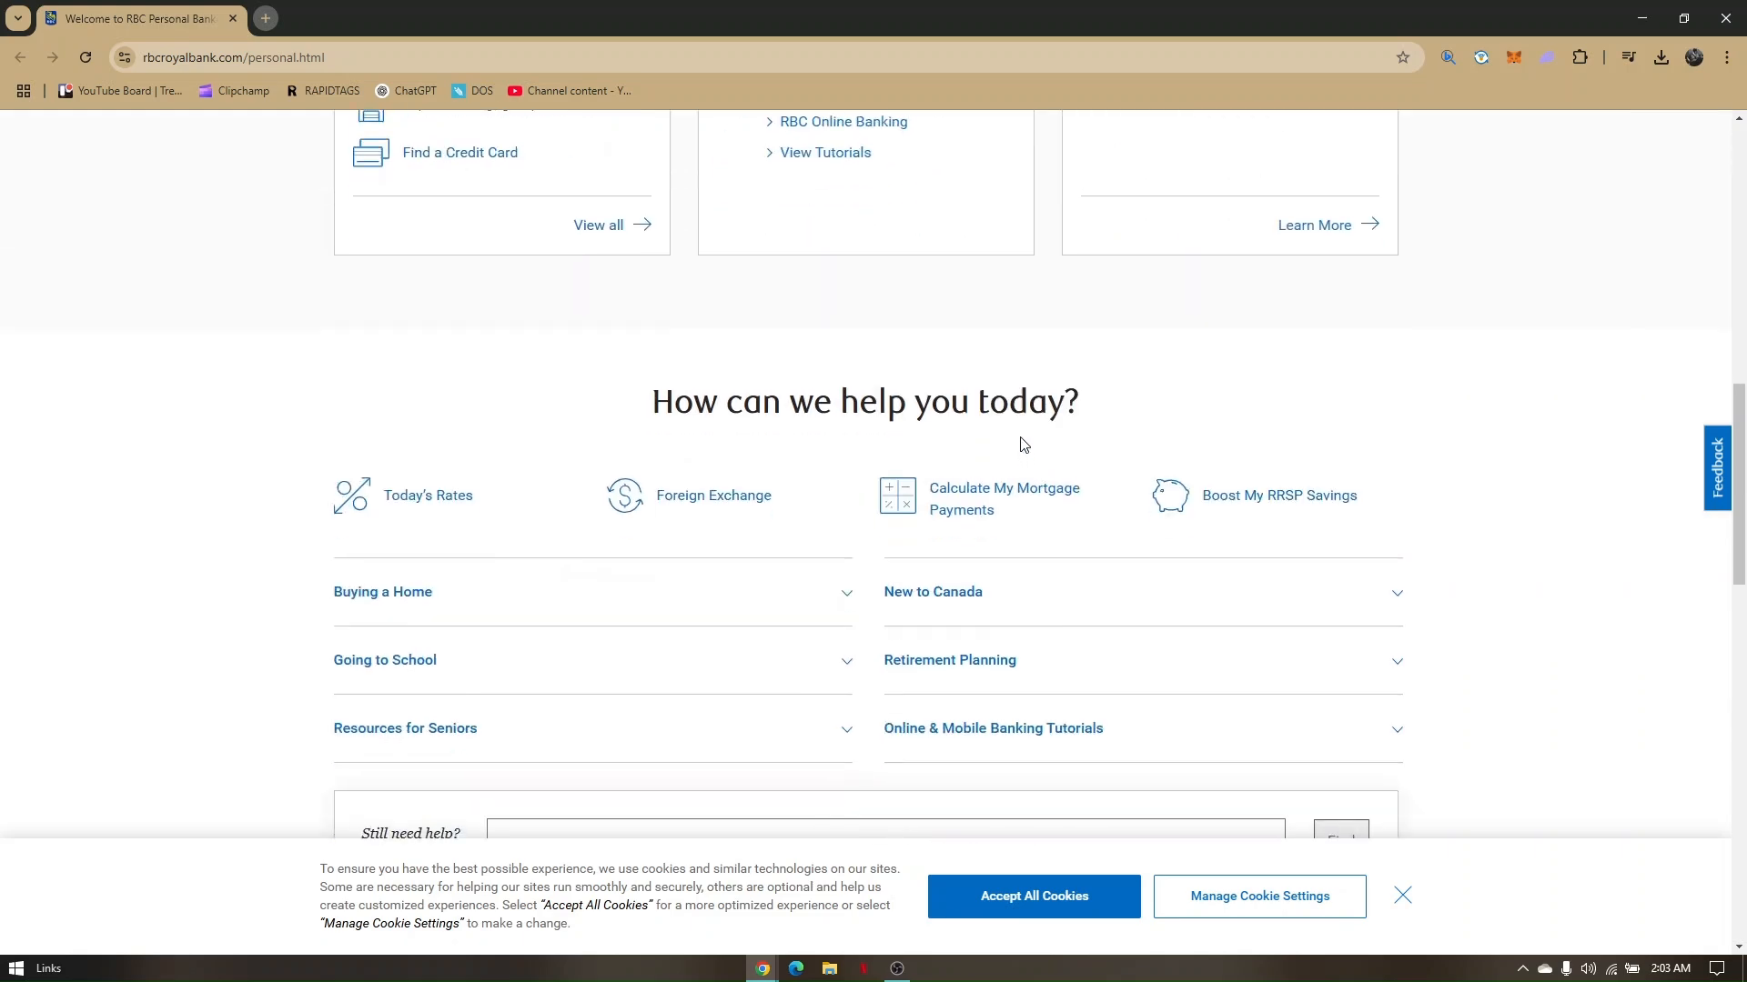
{"action": "mouse_move", "coordinate": [937, 417]}
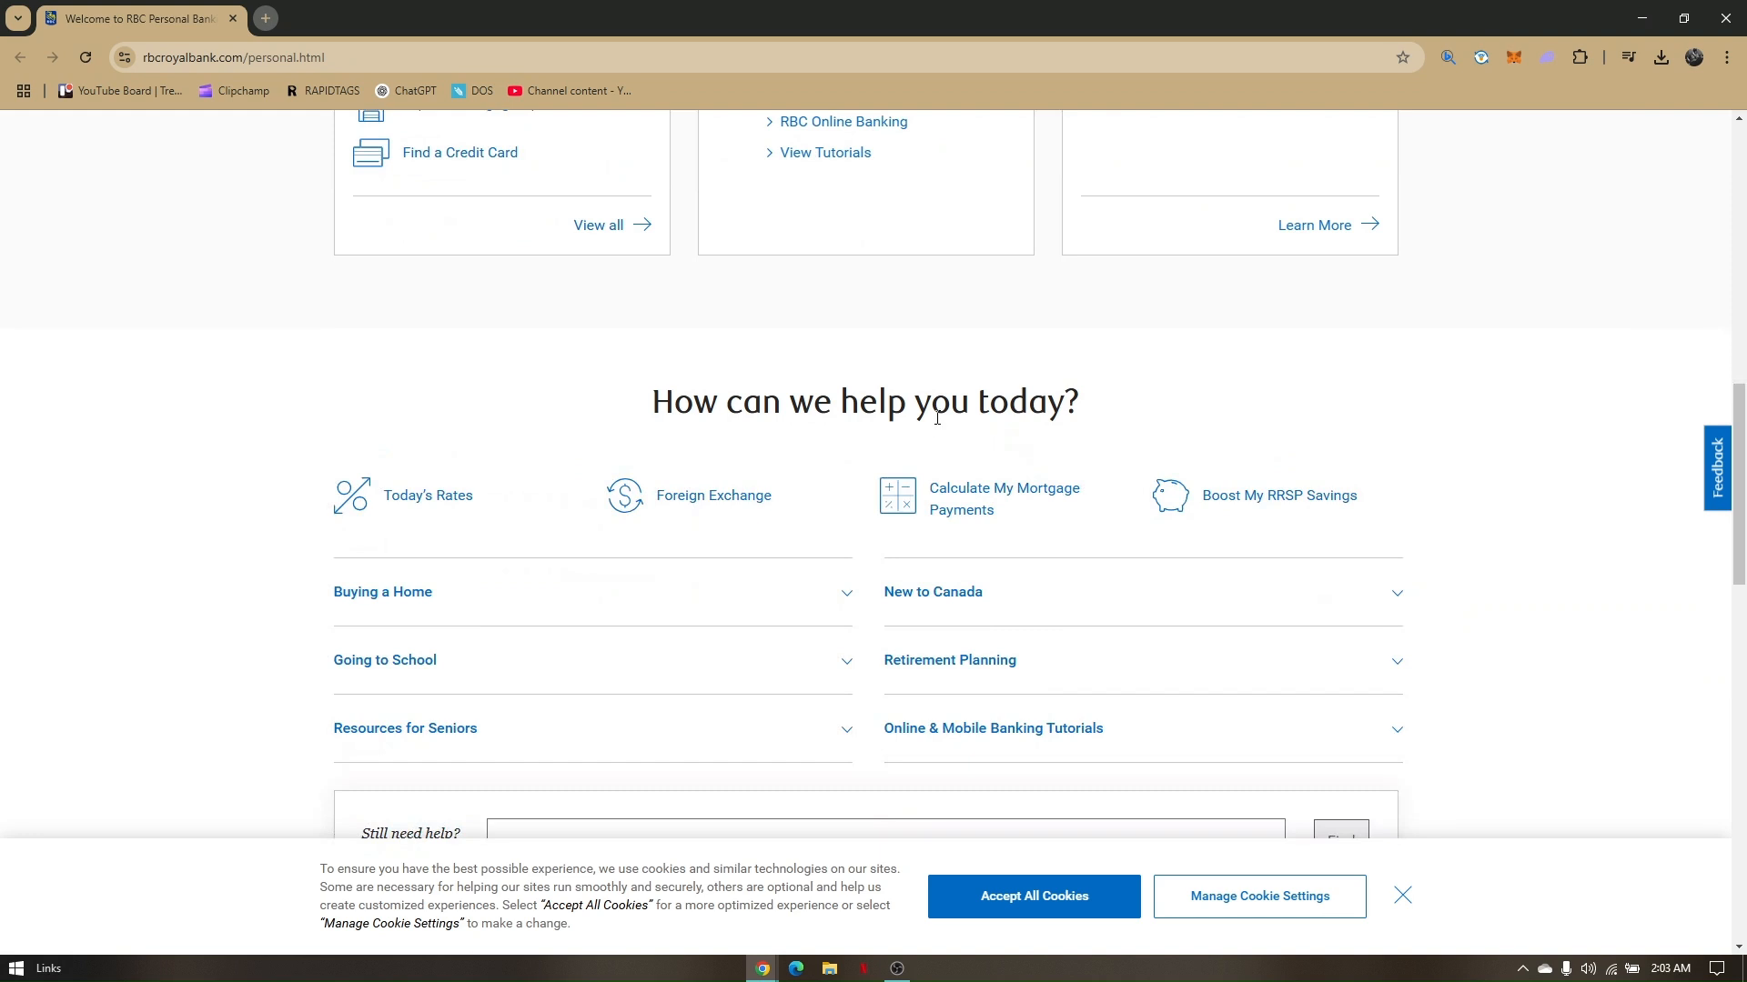
{"action": "scroll", "scroll_direction": "down", "scroll_amount": 3}
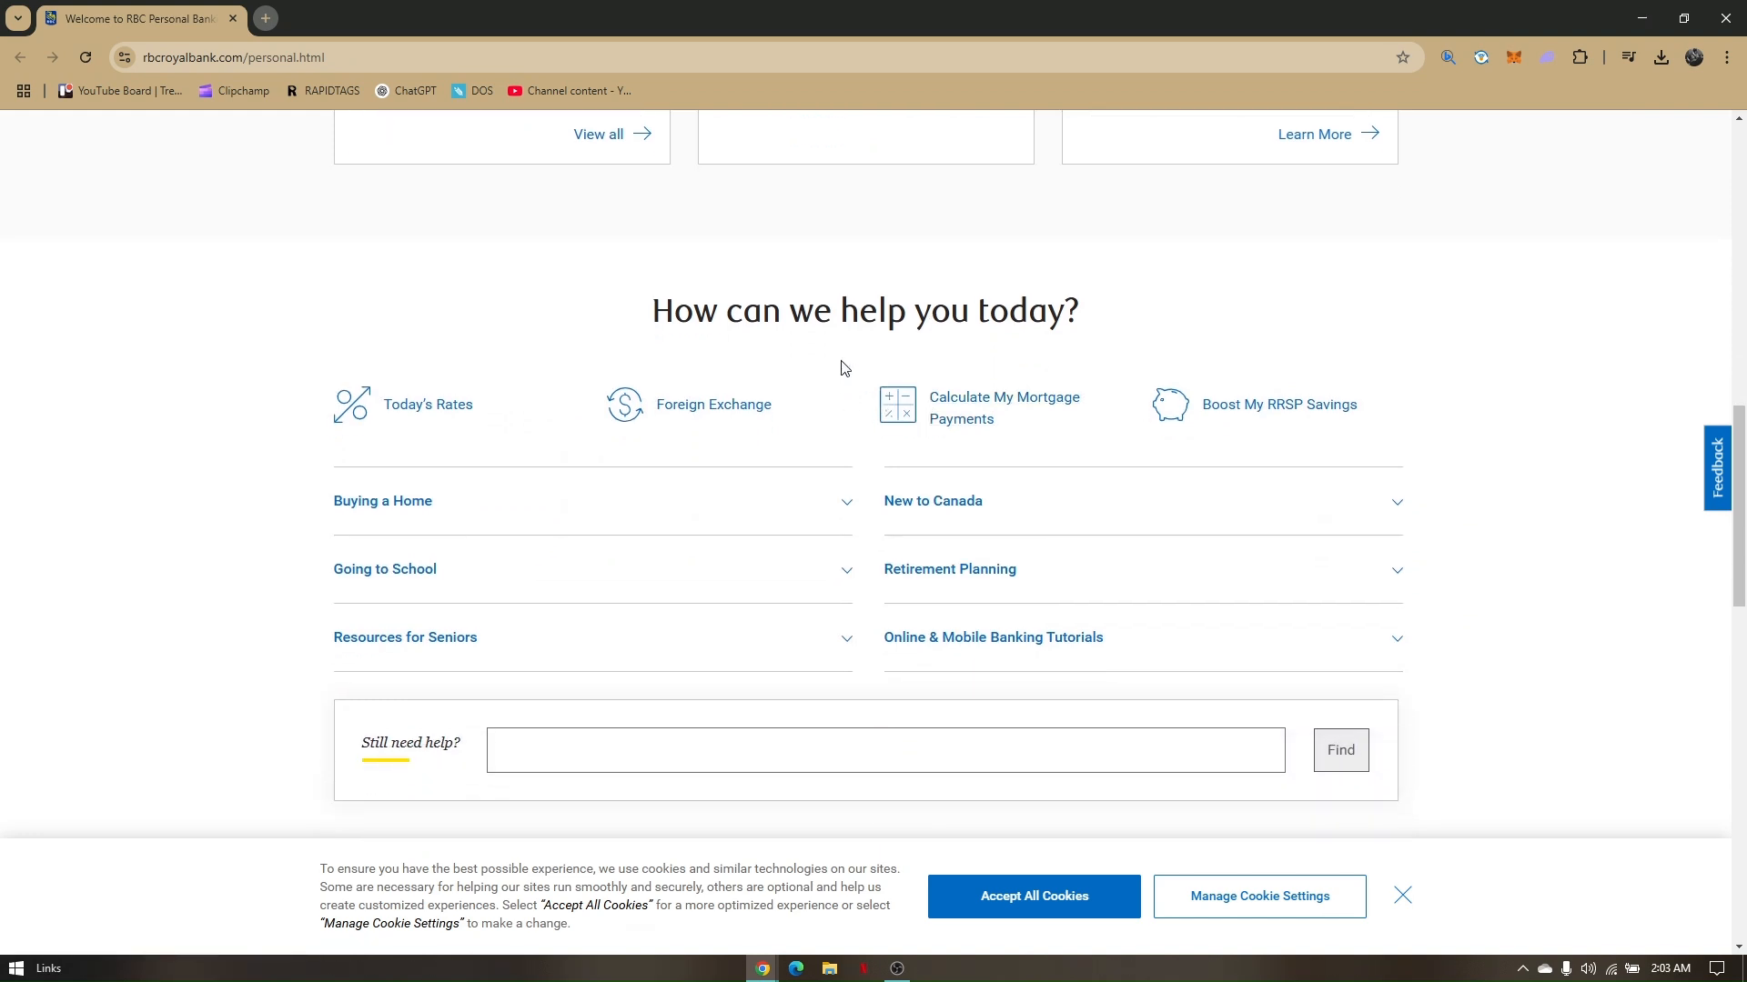
{"action": "scroll", "scroll_direction": "up", "scroll_amount": 3}
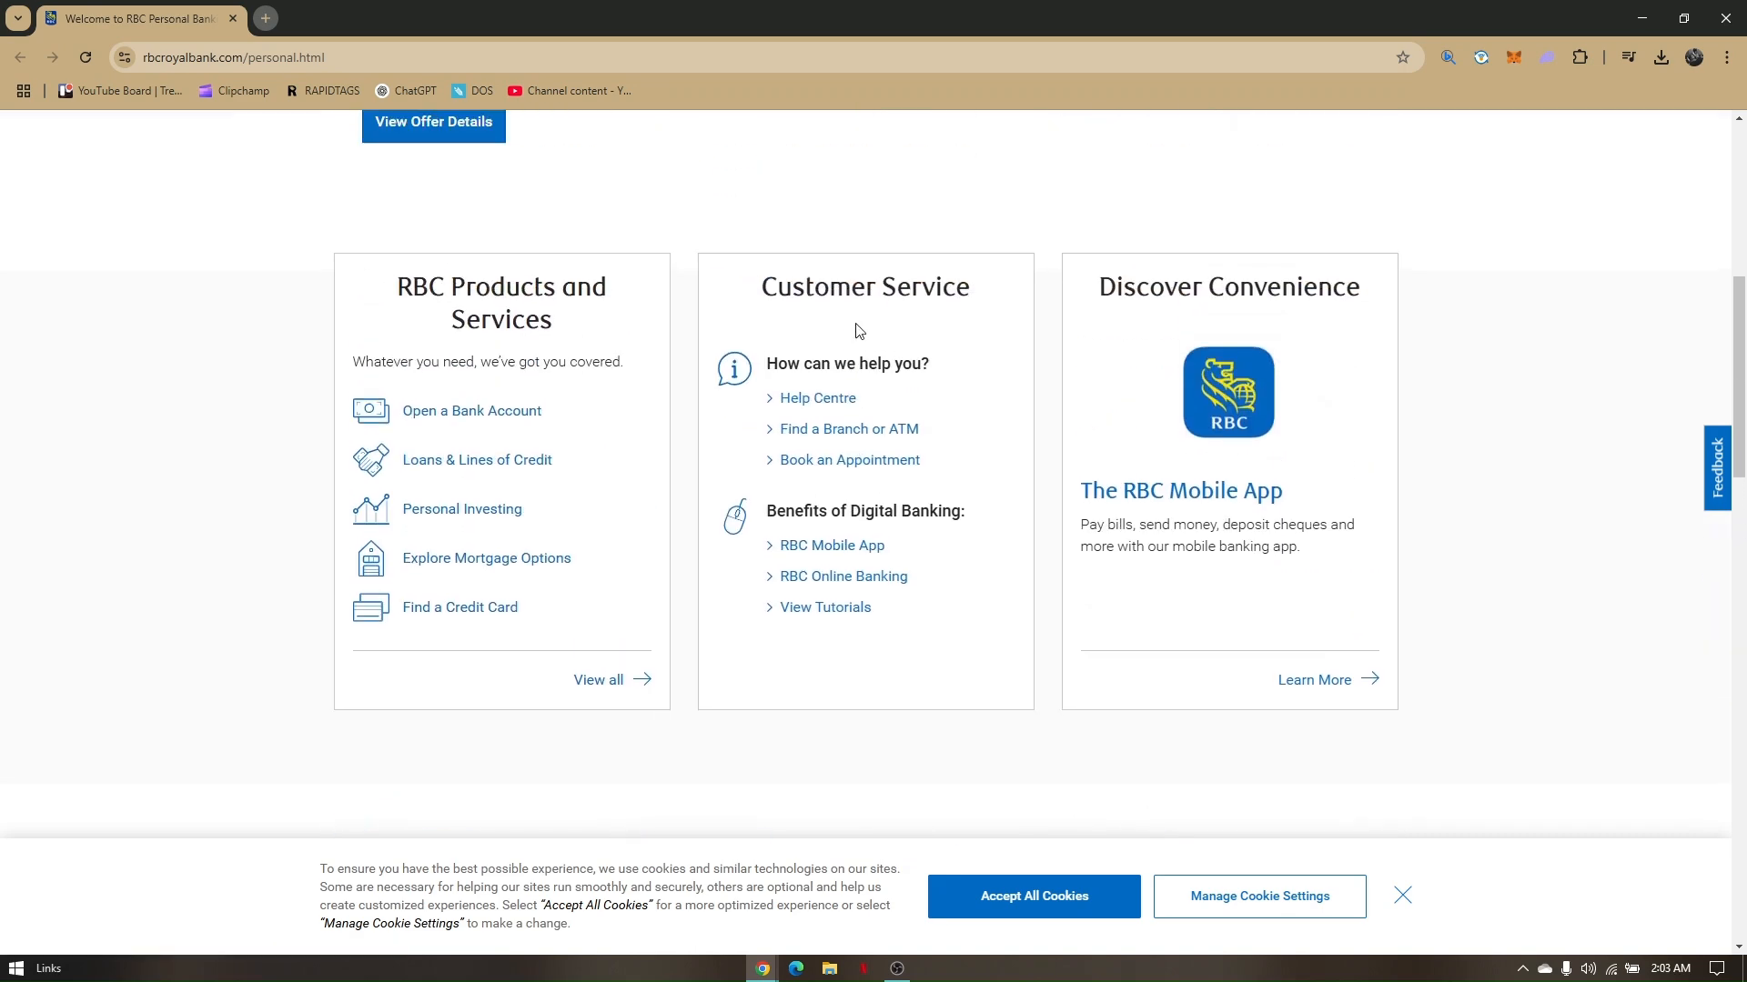
{"action": "scroll", "scroll_direction": "up", "scroll_amount": 3}
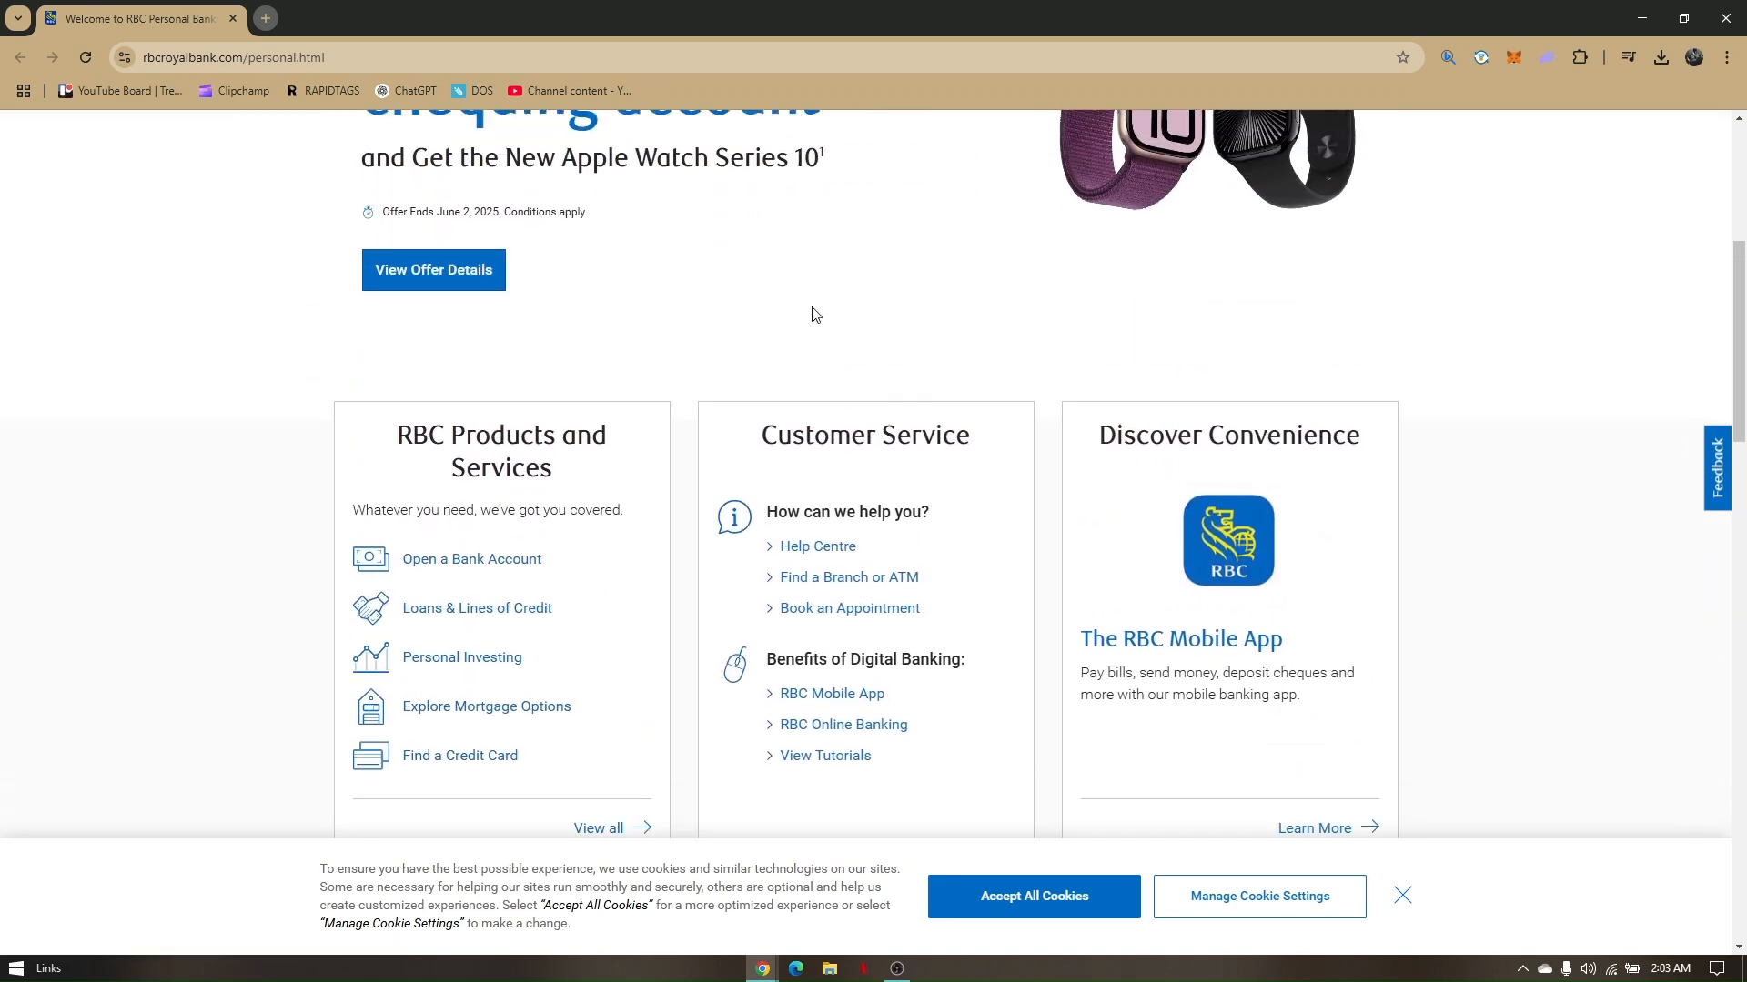
{"action": "scroll", "scroll_direction": "down", "scroll_amount": 3}
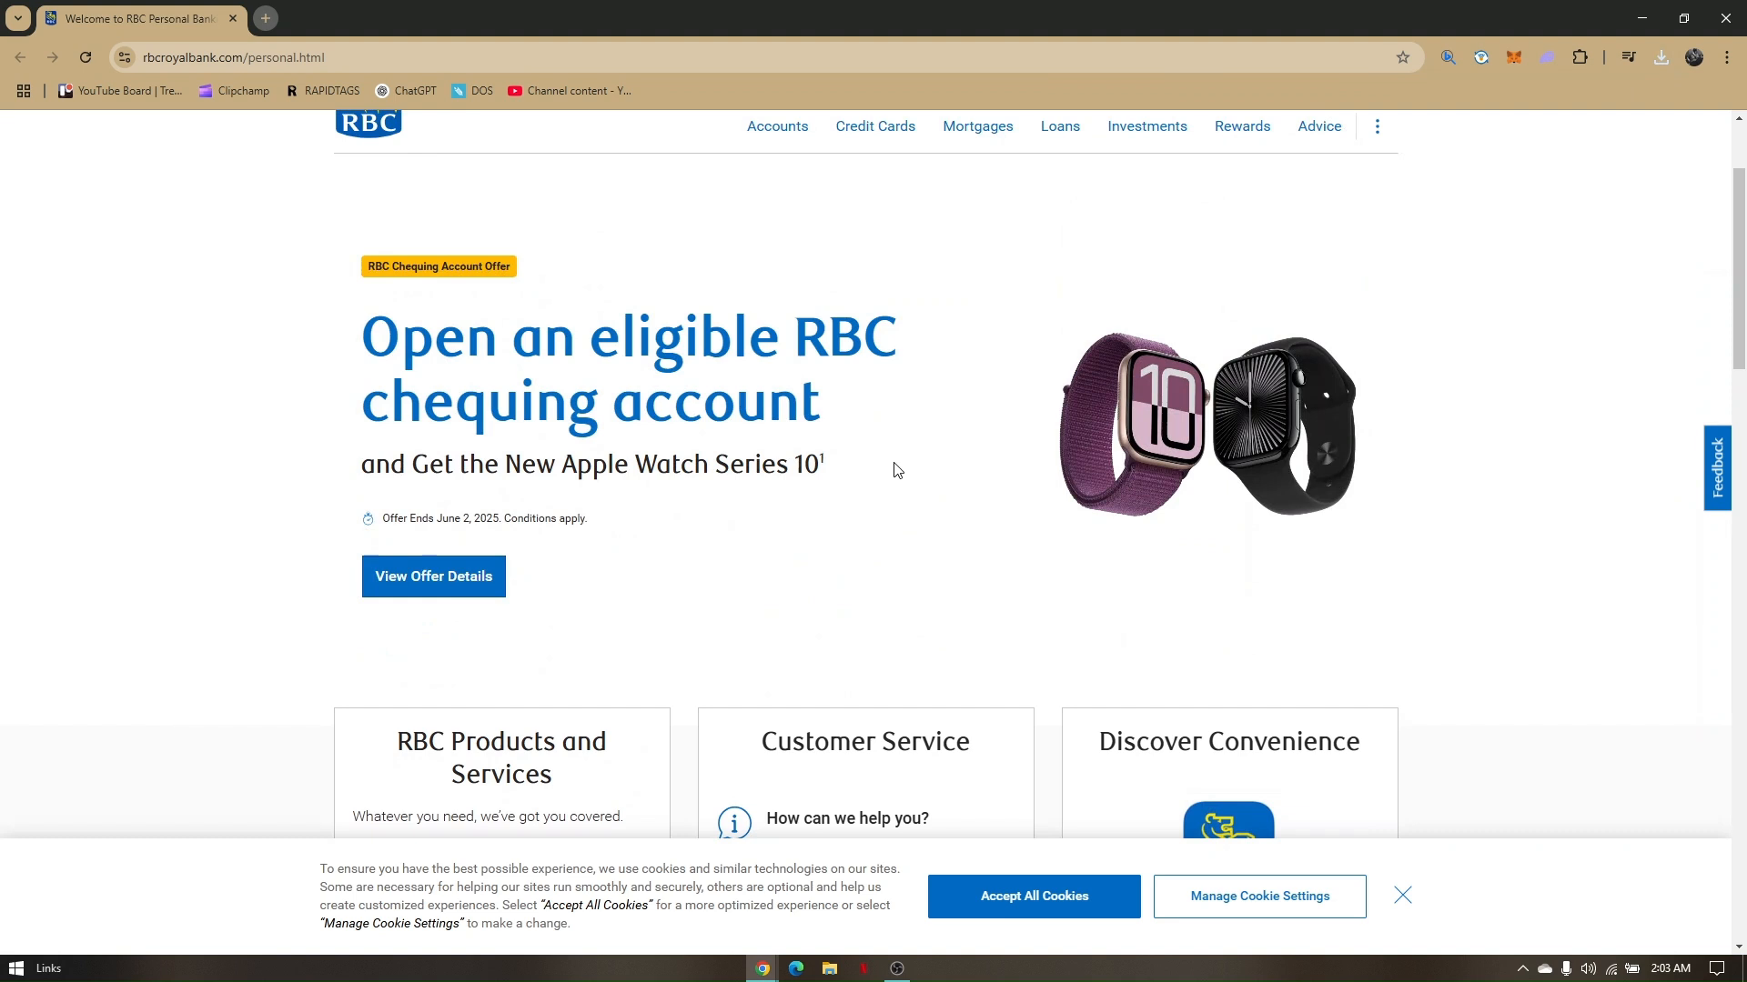
{"action": "scroll", "scroll_direction": "down", "scroll_amount": 3}
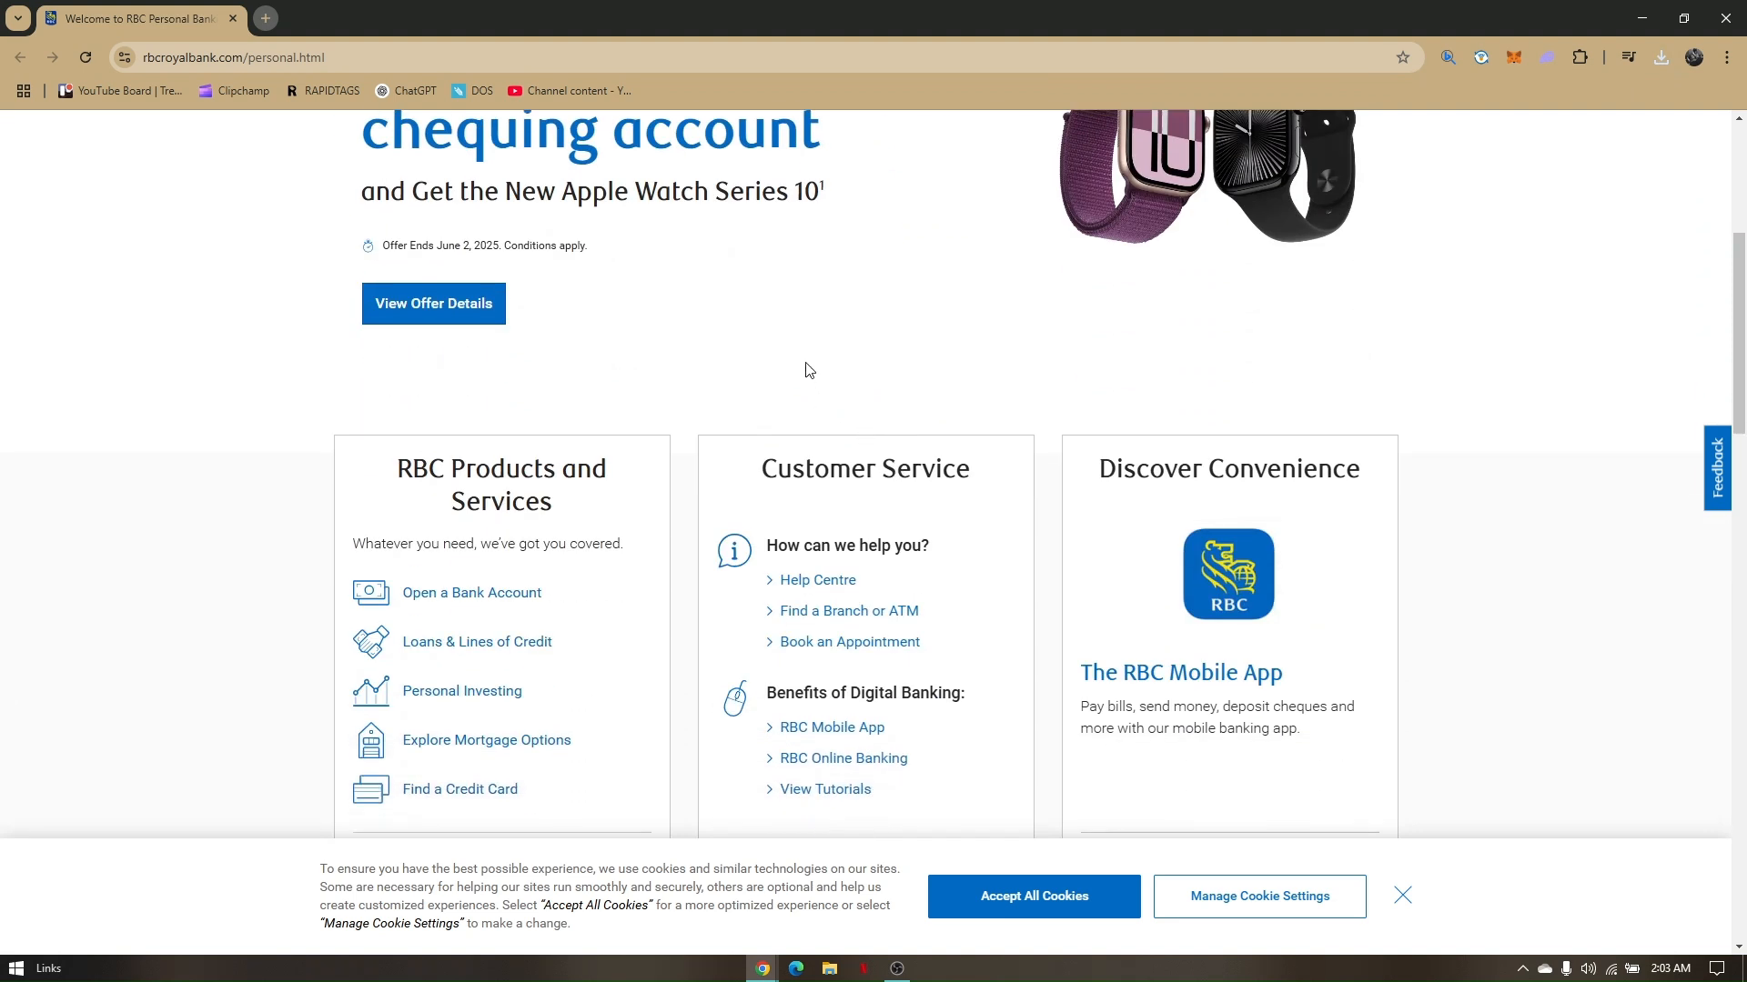
{"action": "mouse_move", "coordinate": [826, 349]}
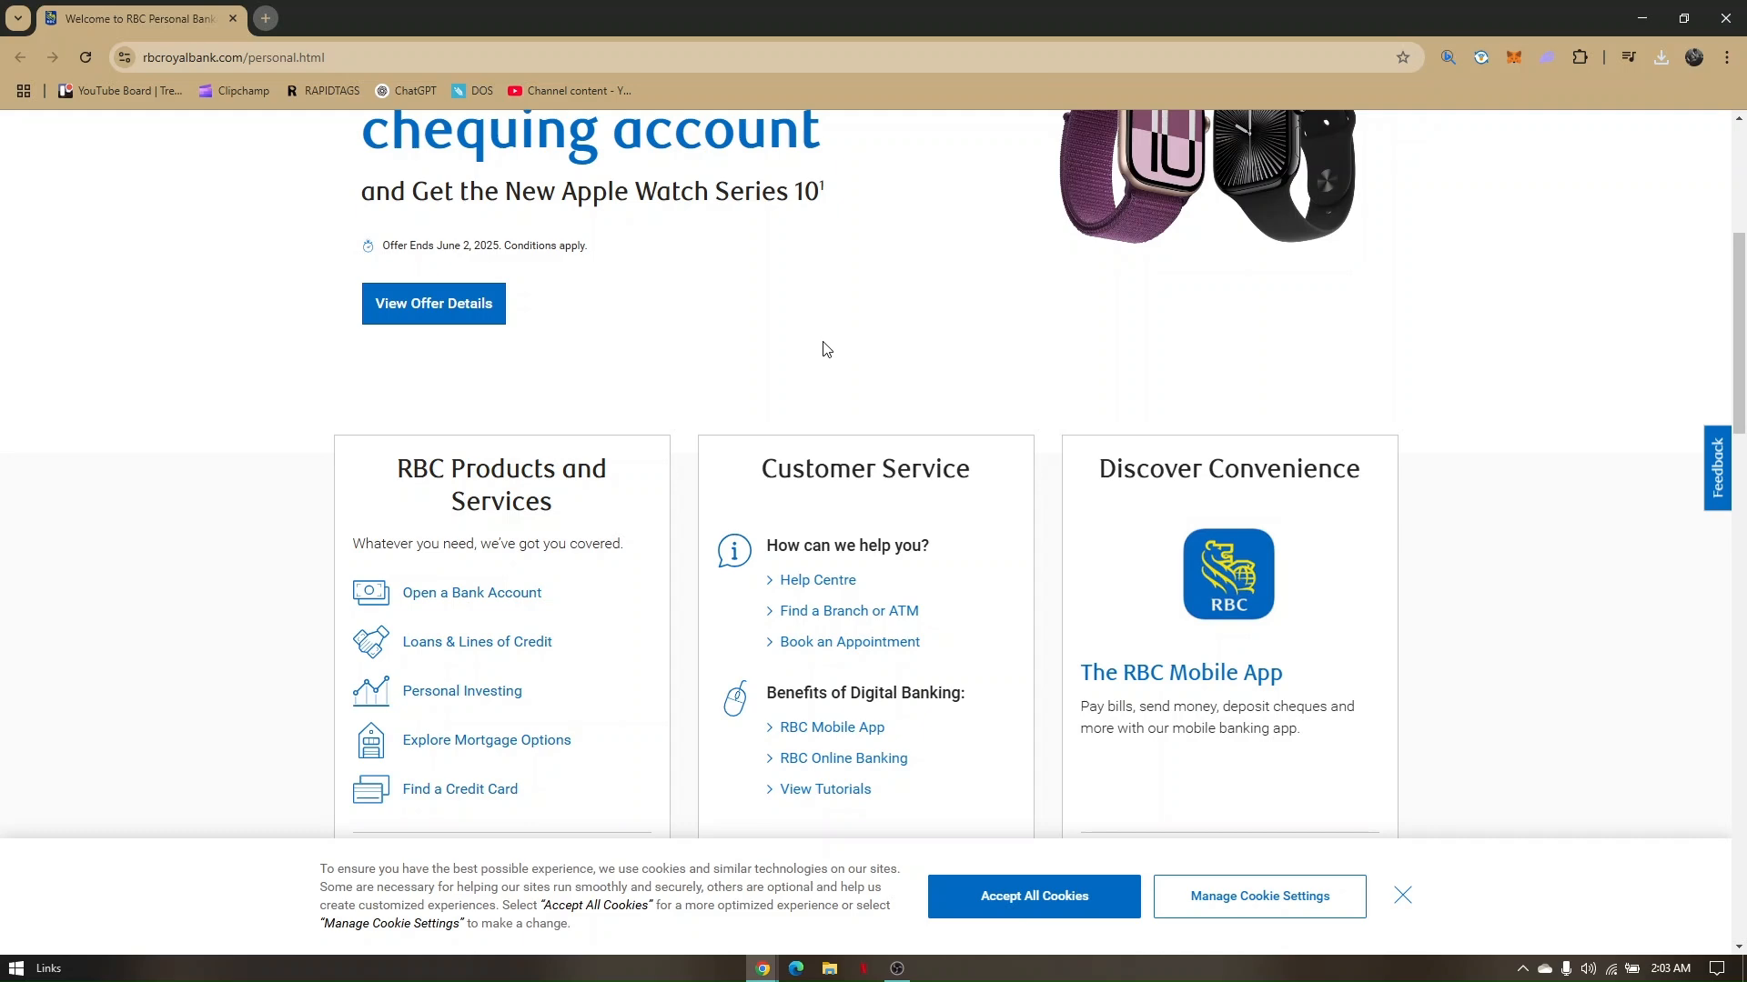
{"action": "scroll", "scroll_direction": "up", "scroll_amount": 3}
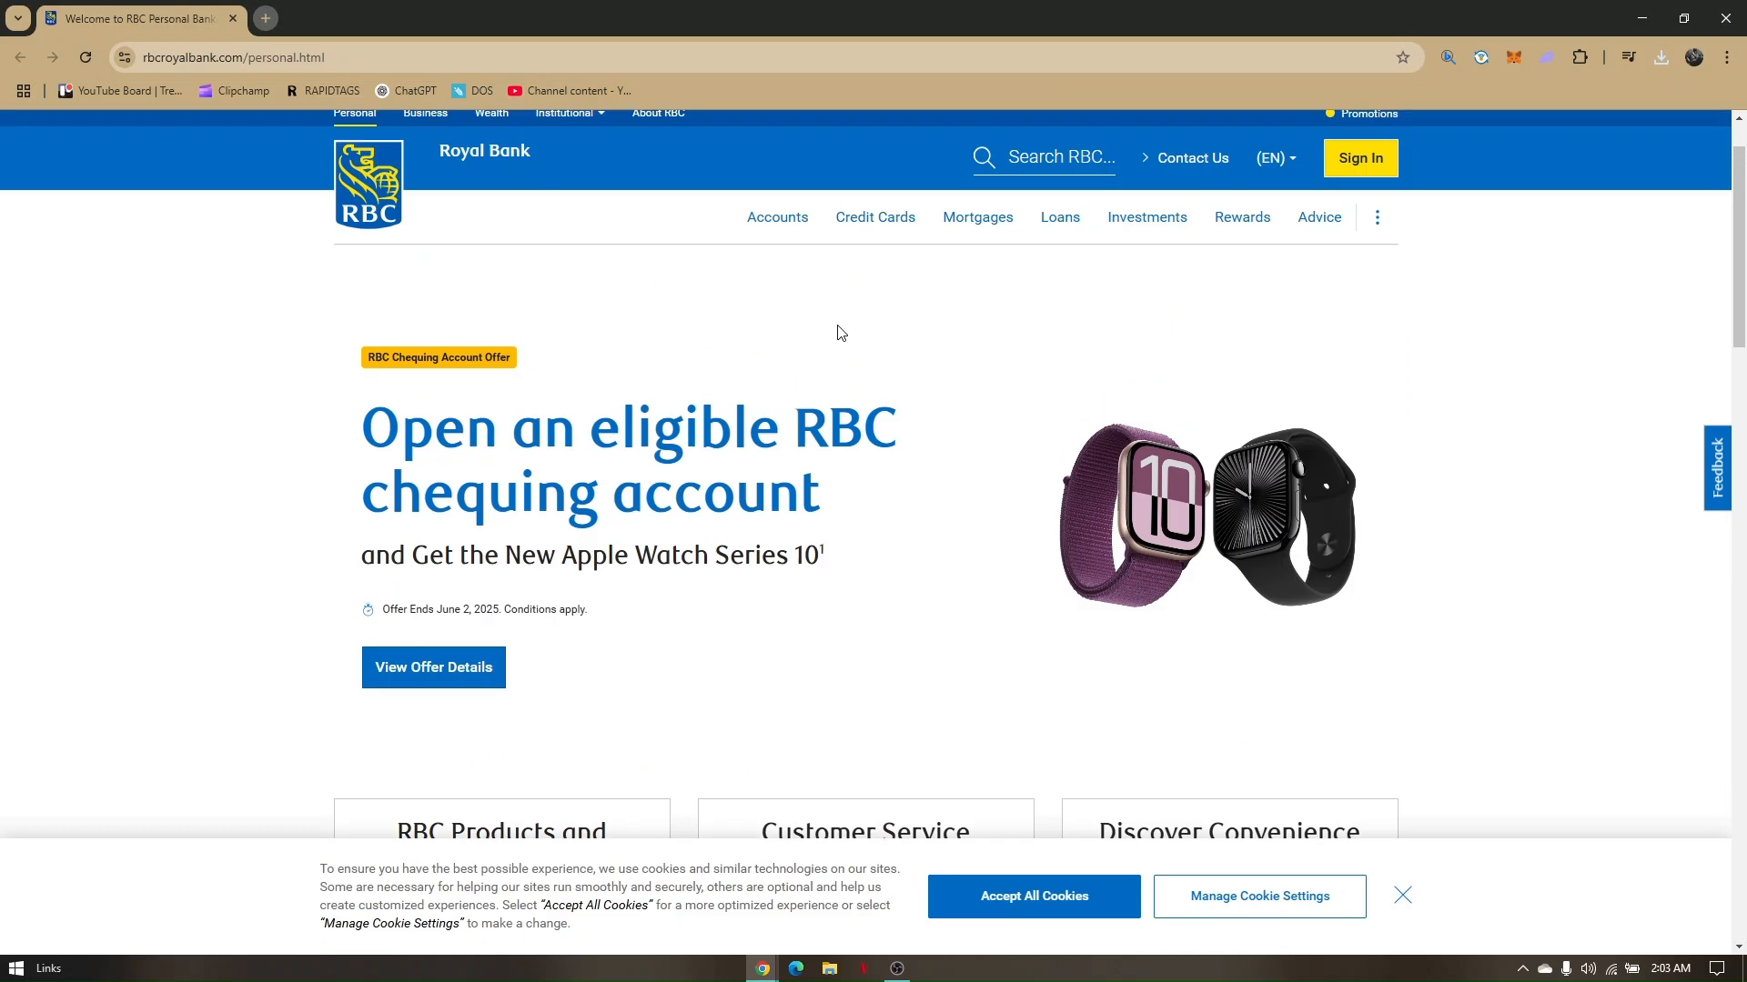
{"action": "scroll", "scroll_direction": "down", "scroll_amount": 3}
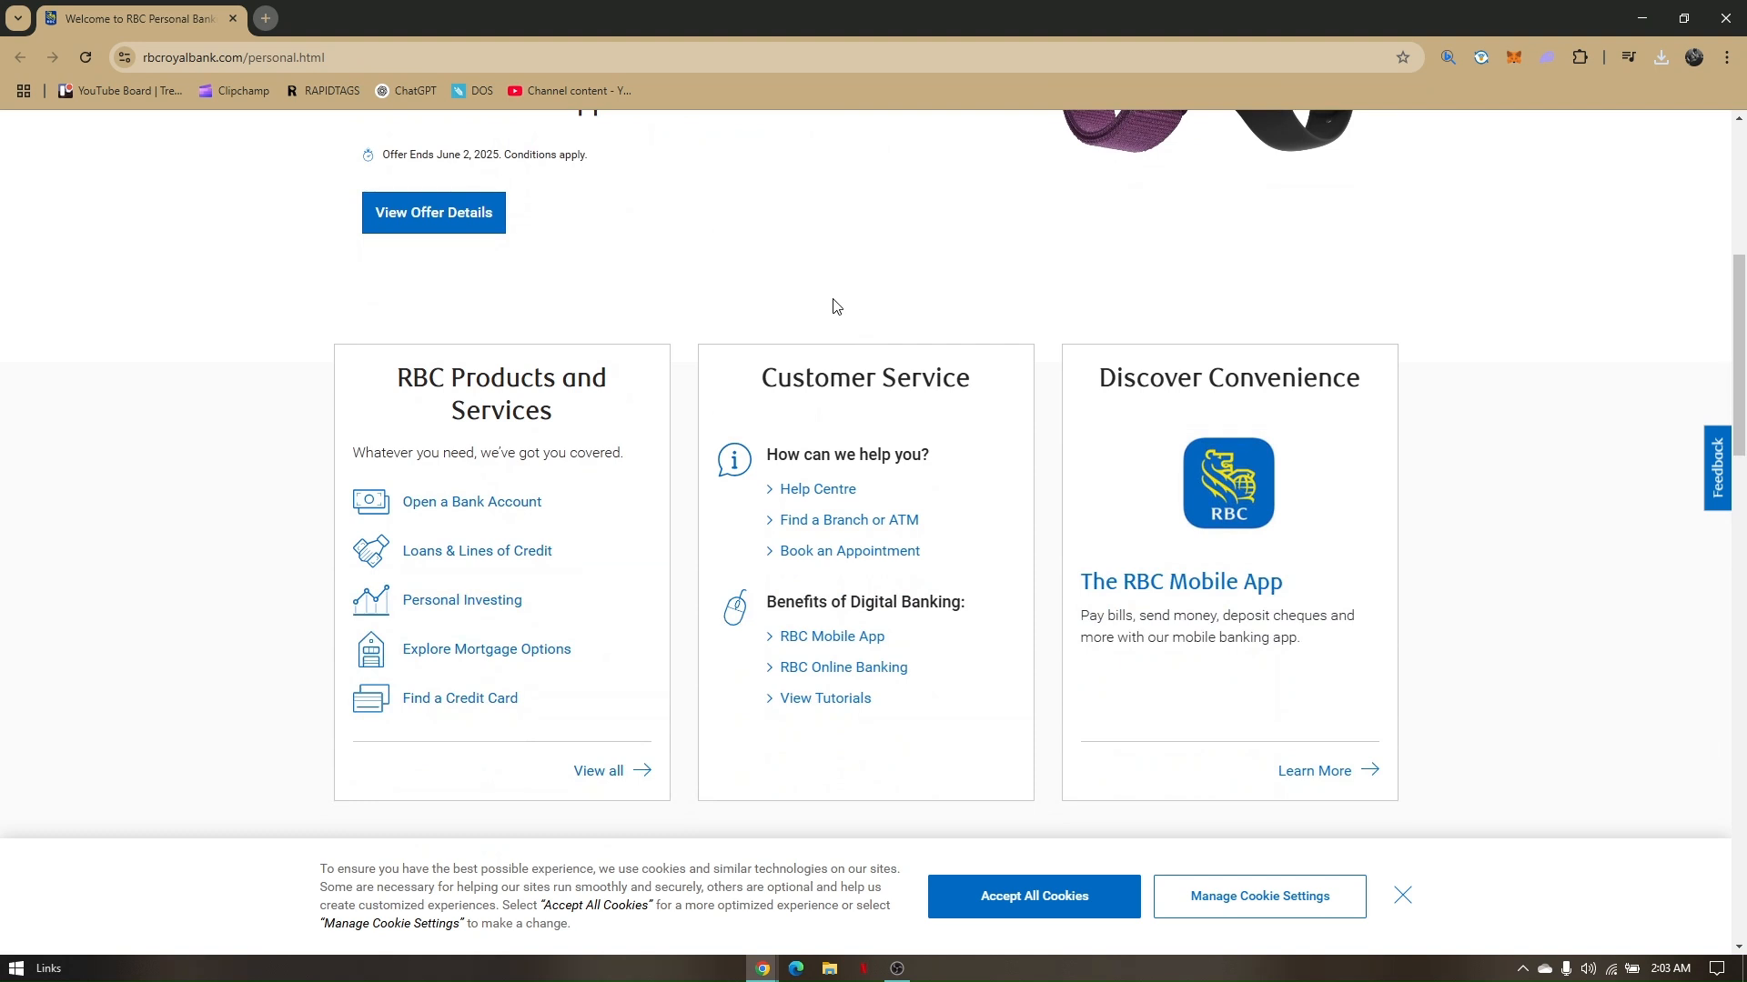
{"action": "mouse_move", "coordinate": [831, 292]}
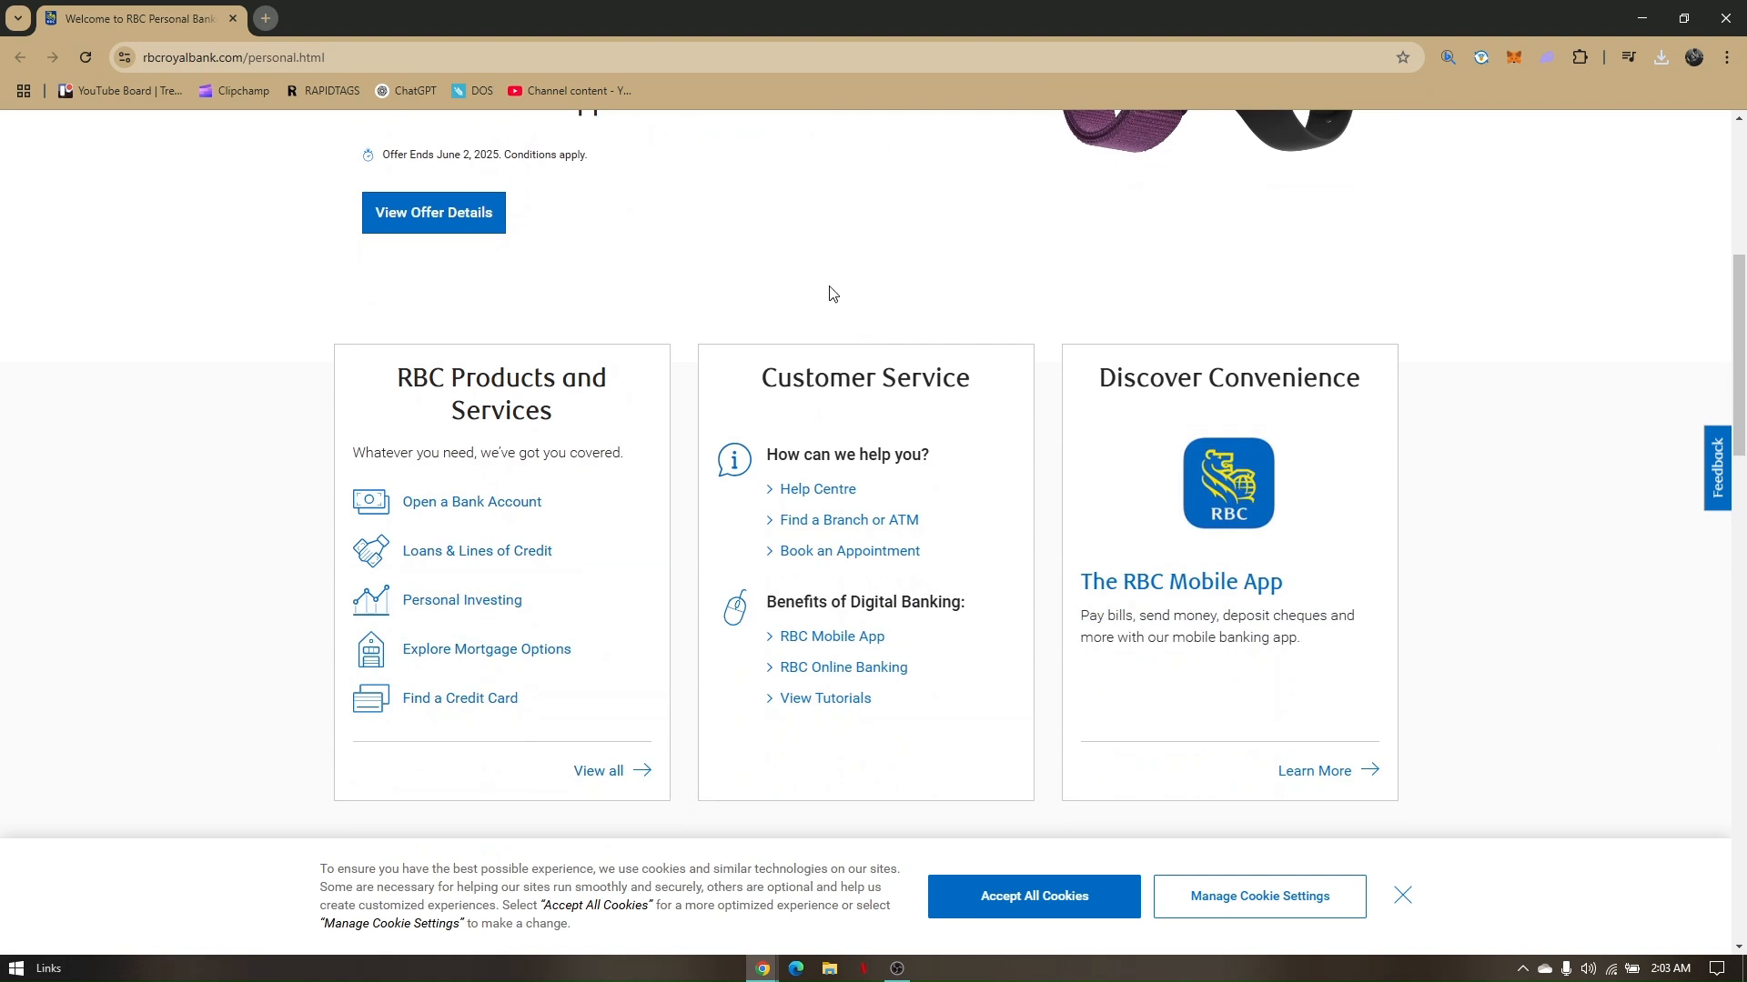
{"action": "scroll", "scroll_direction": "down", "scroll_amount": 3}
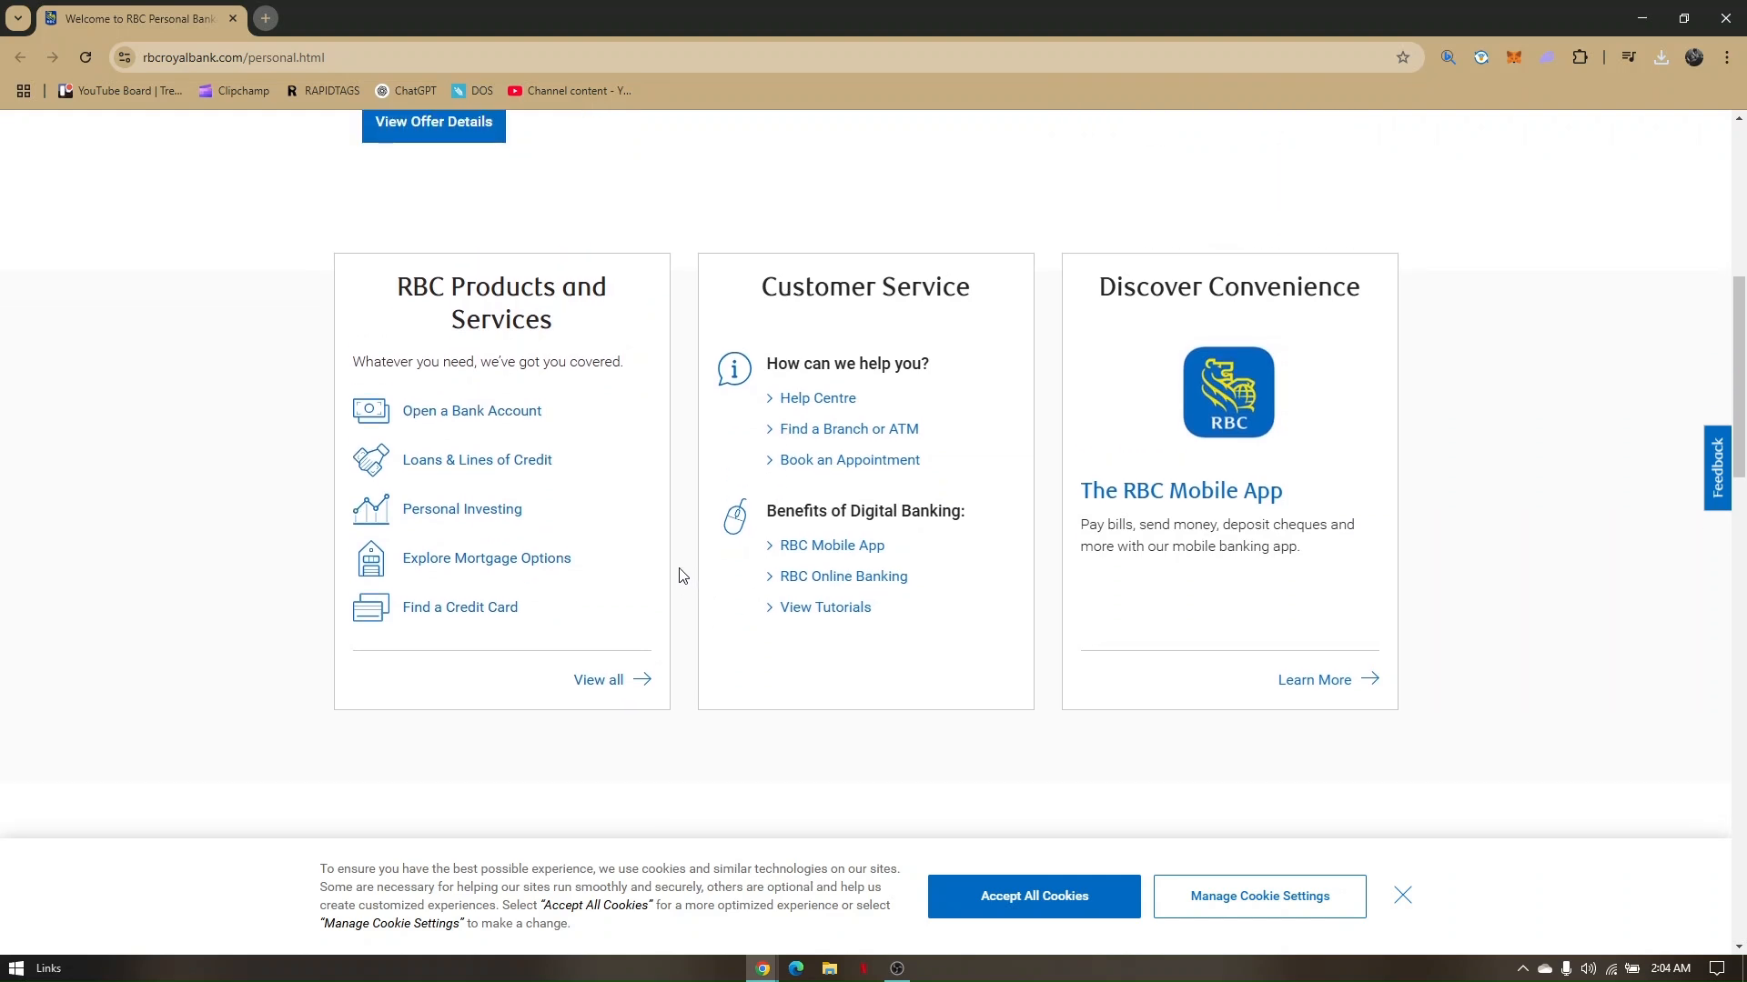
{"action": "mouse_move", "coordinate": [683, 506]}
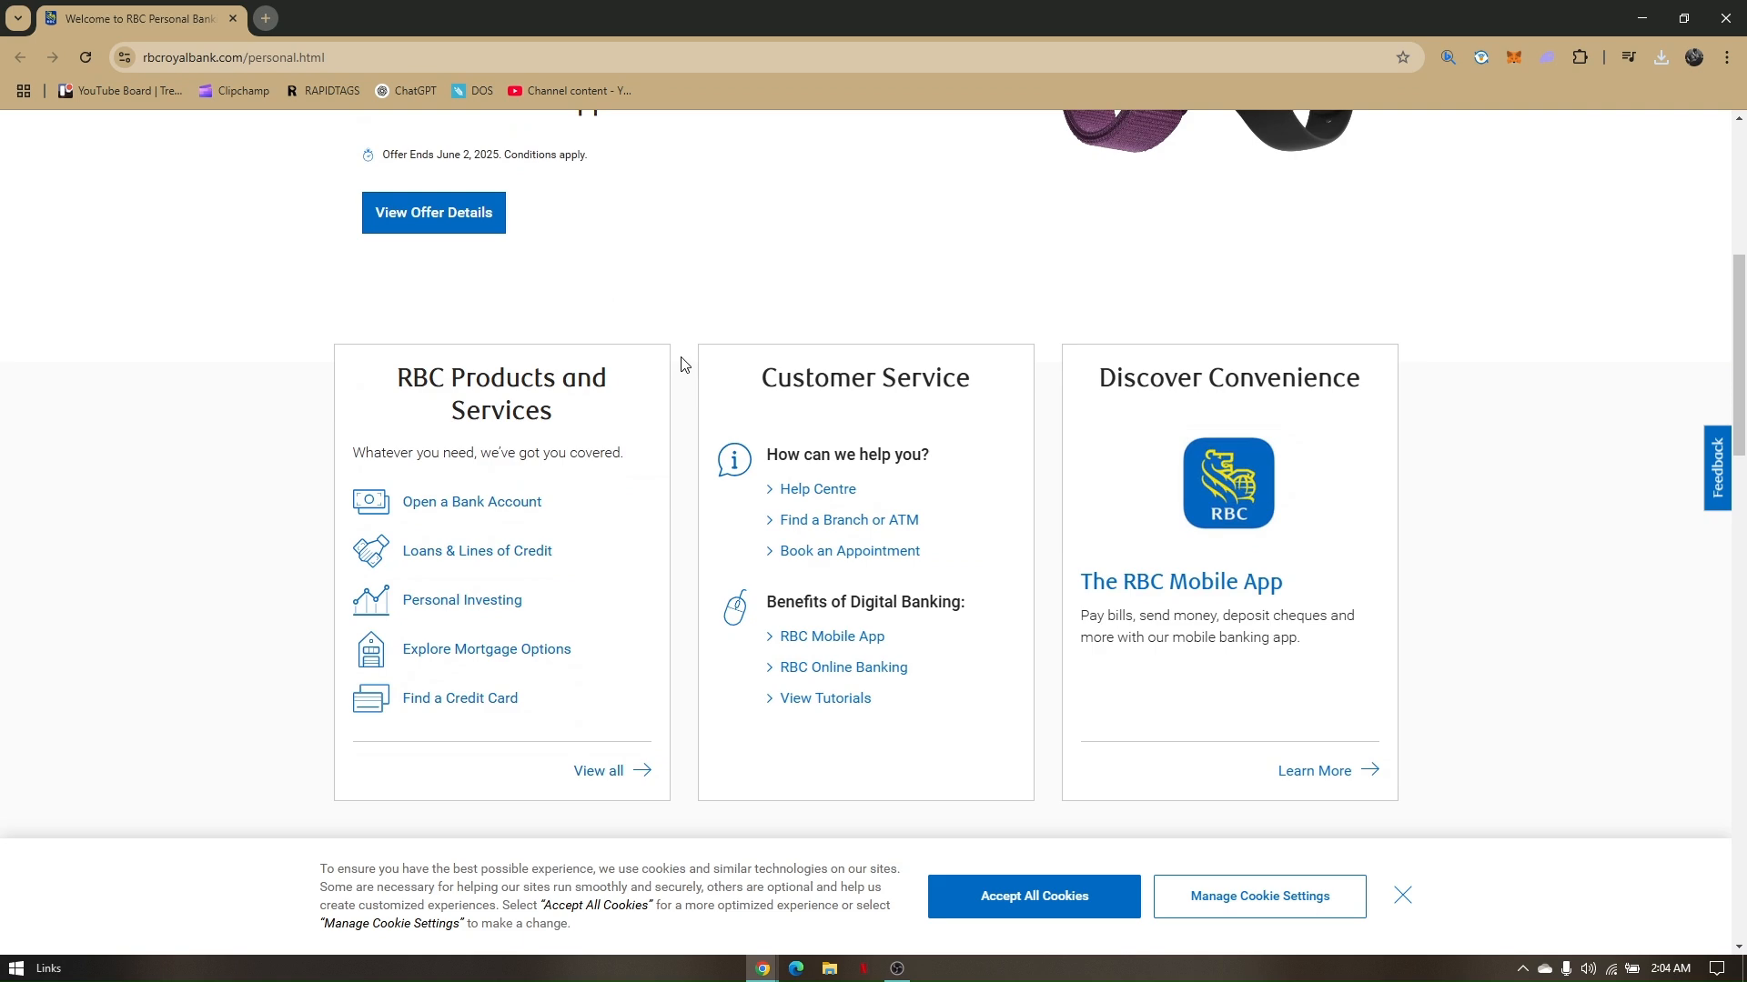
{"action": "mouse_move", "coordinate": [692, 369]}
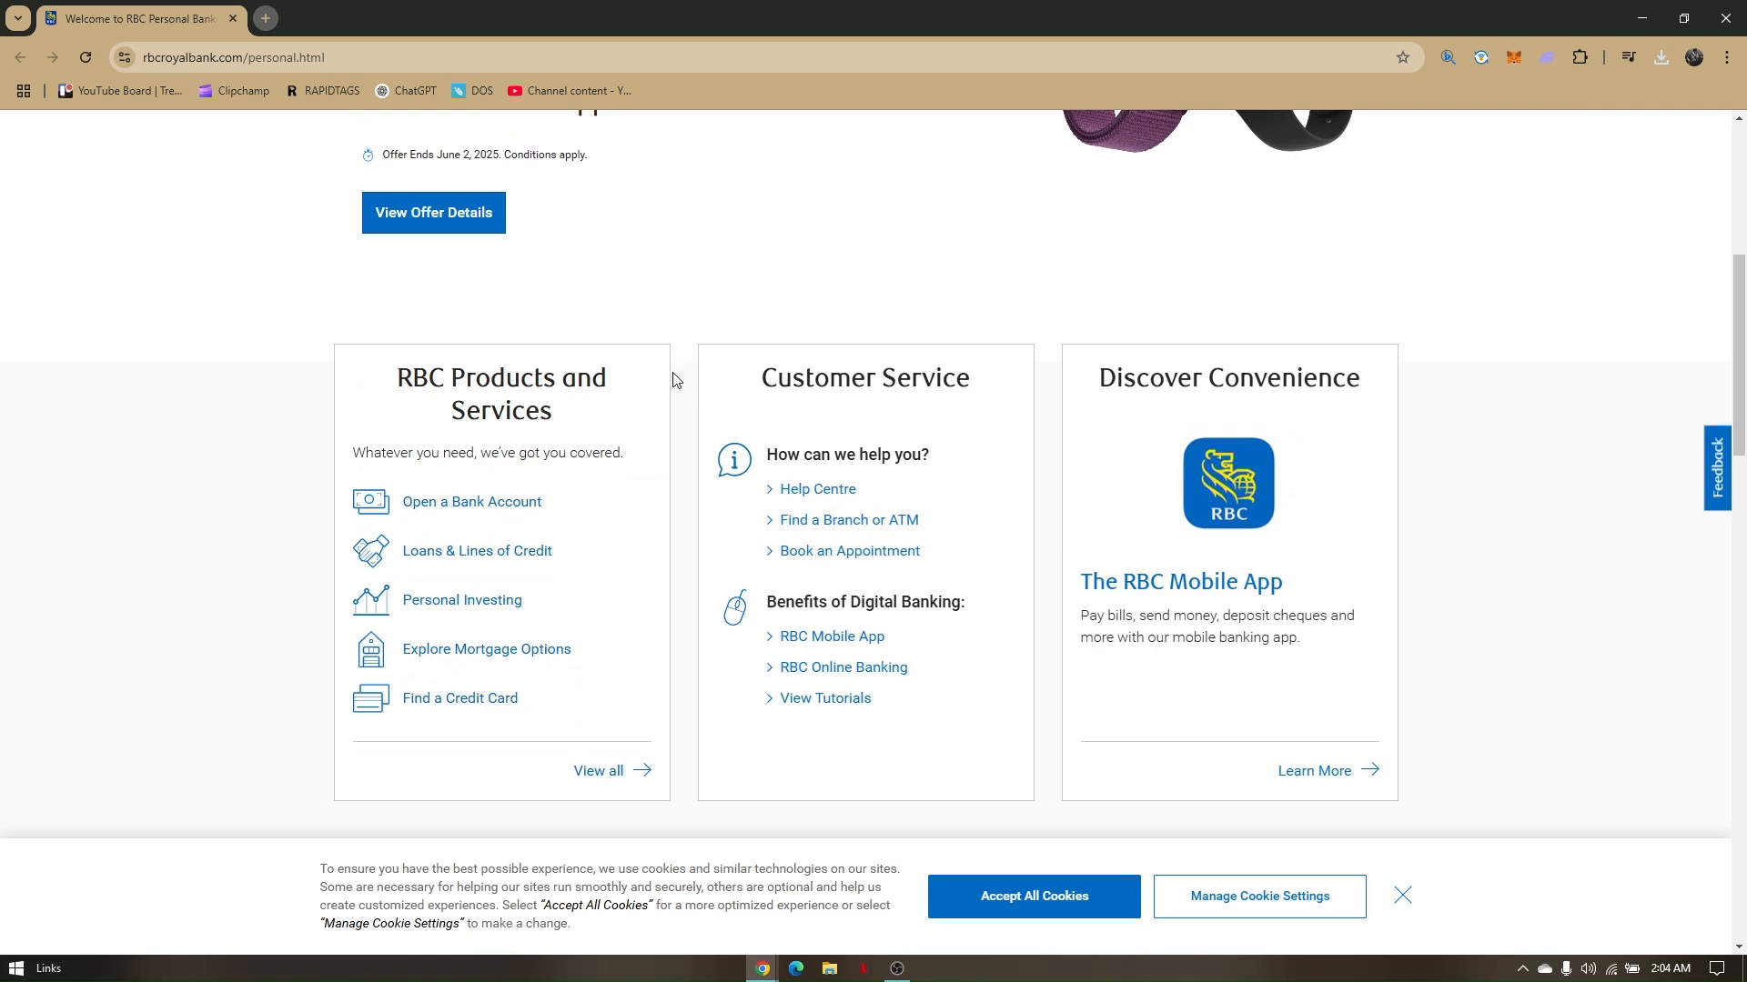
{"action": "mouse_move", "coordinate": [711, 521]}
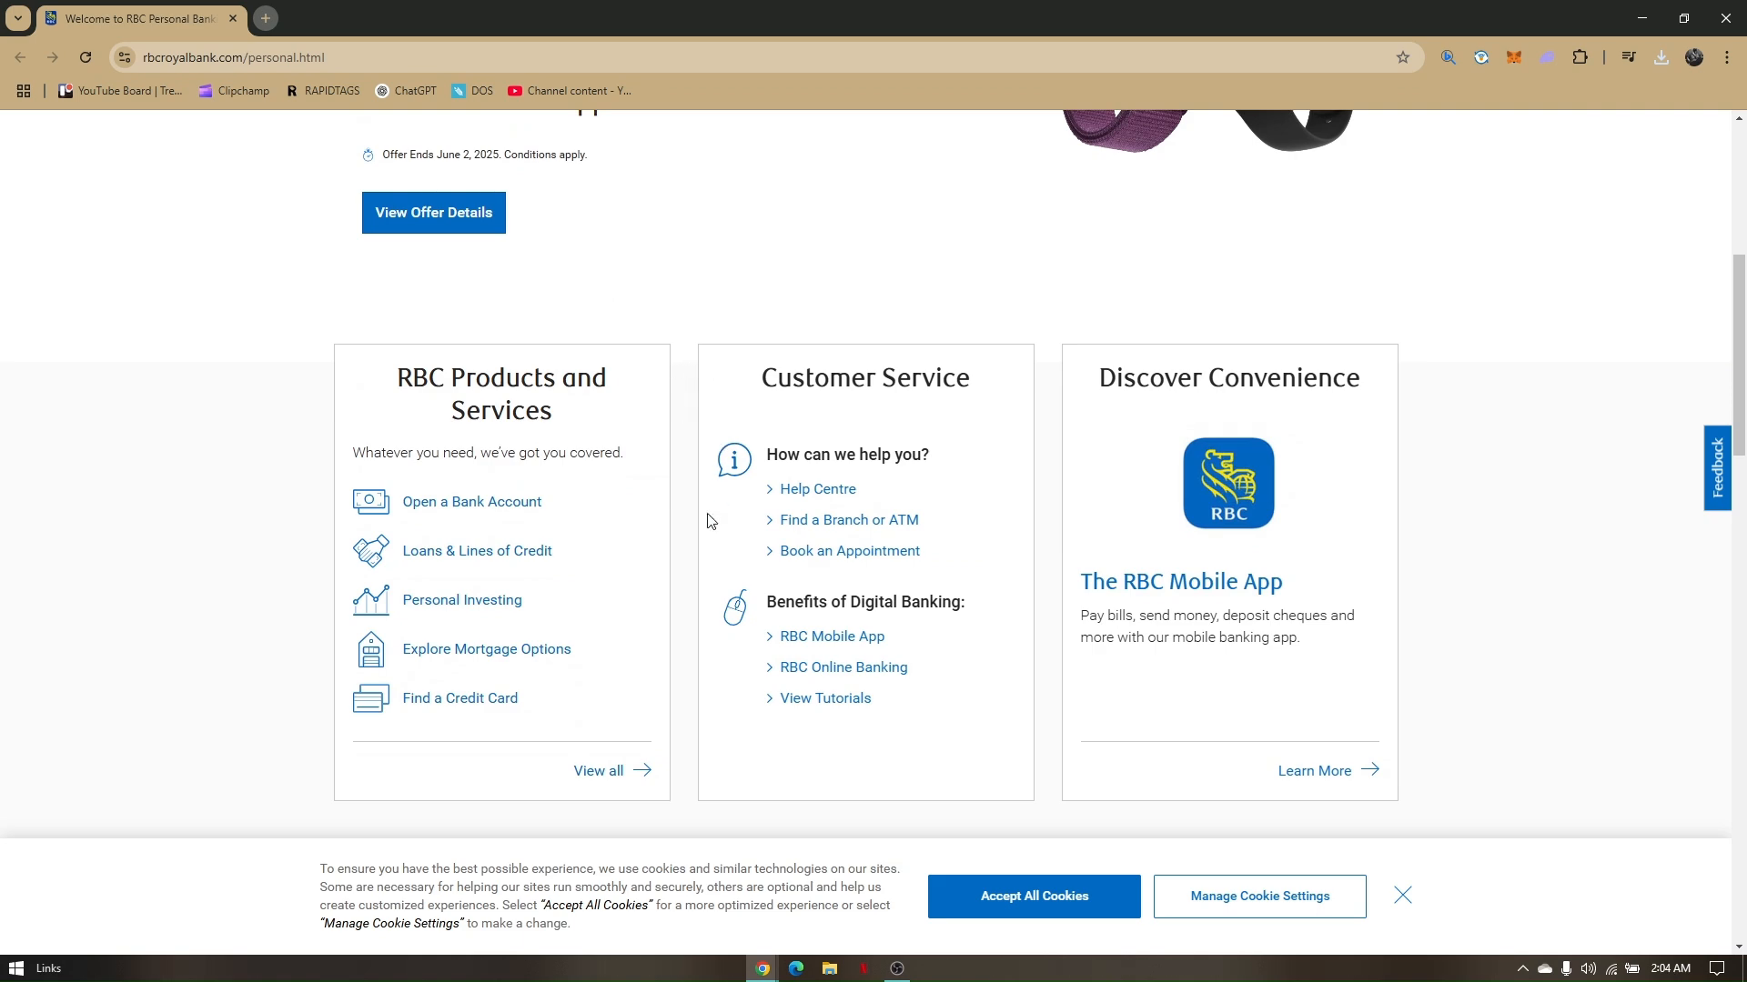